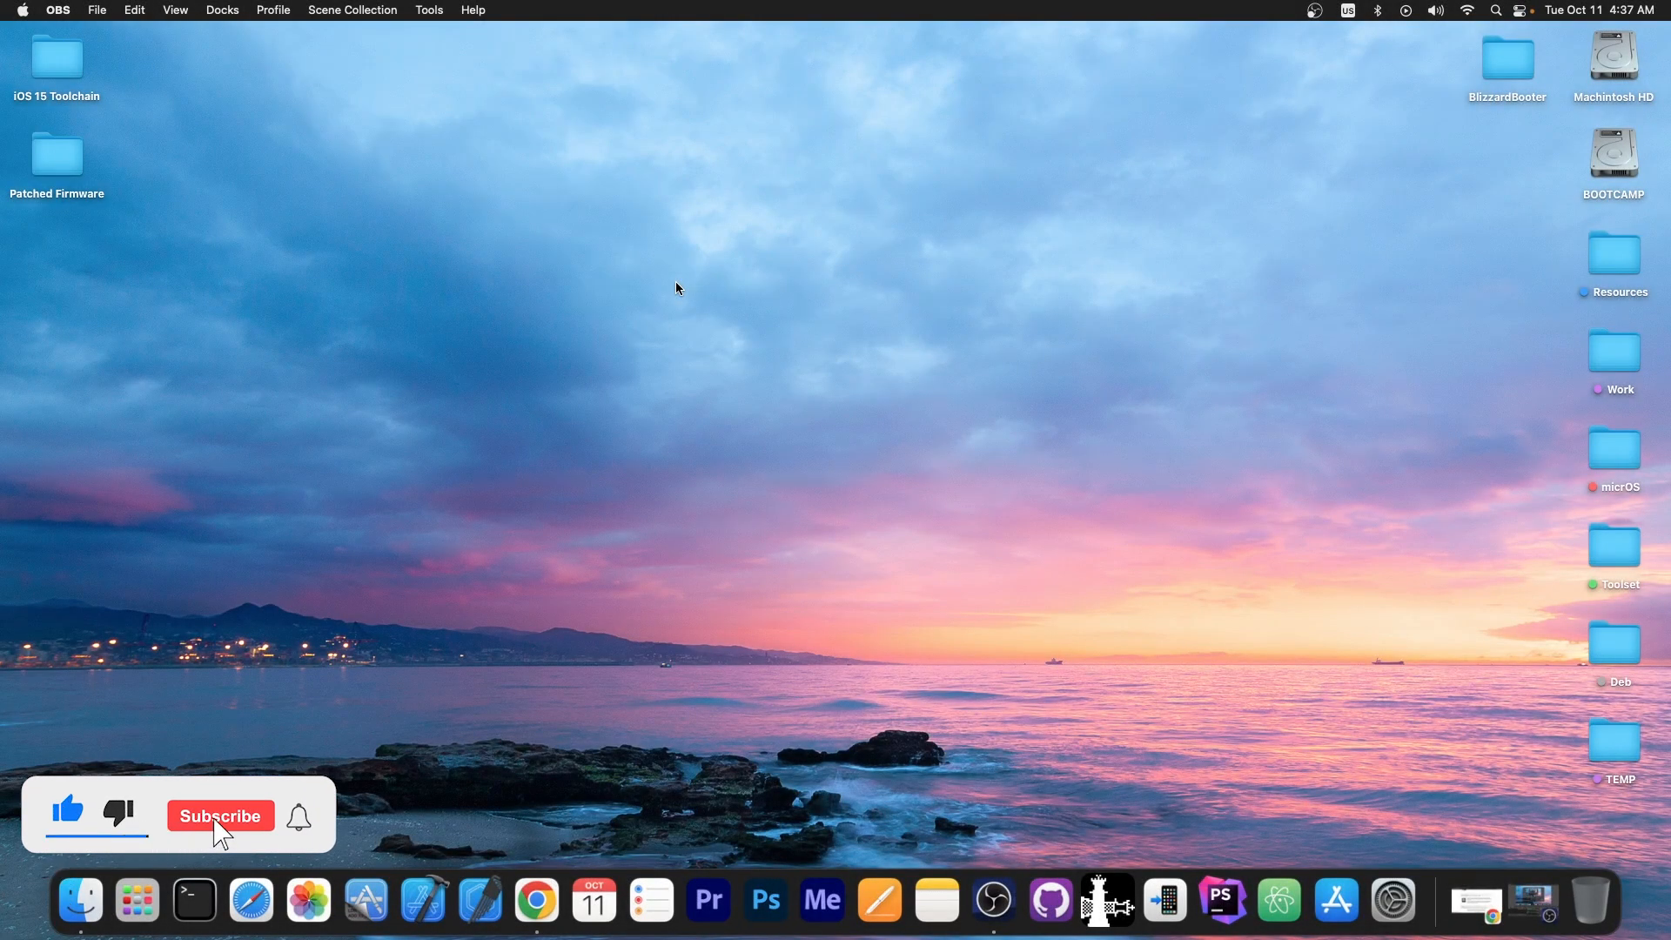
Step: Bring up Chrome's Objective by the Sea v5 talks page showing the Fugu15 iOS 15.4.1 jailbreak entry
left_click(221, 814)
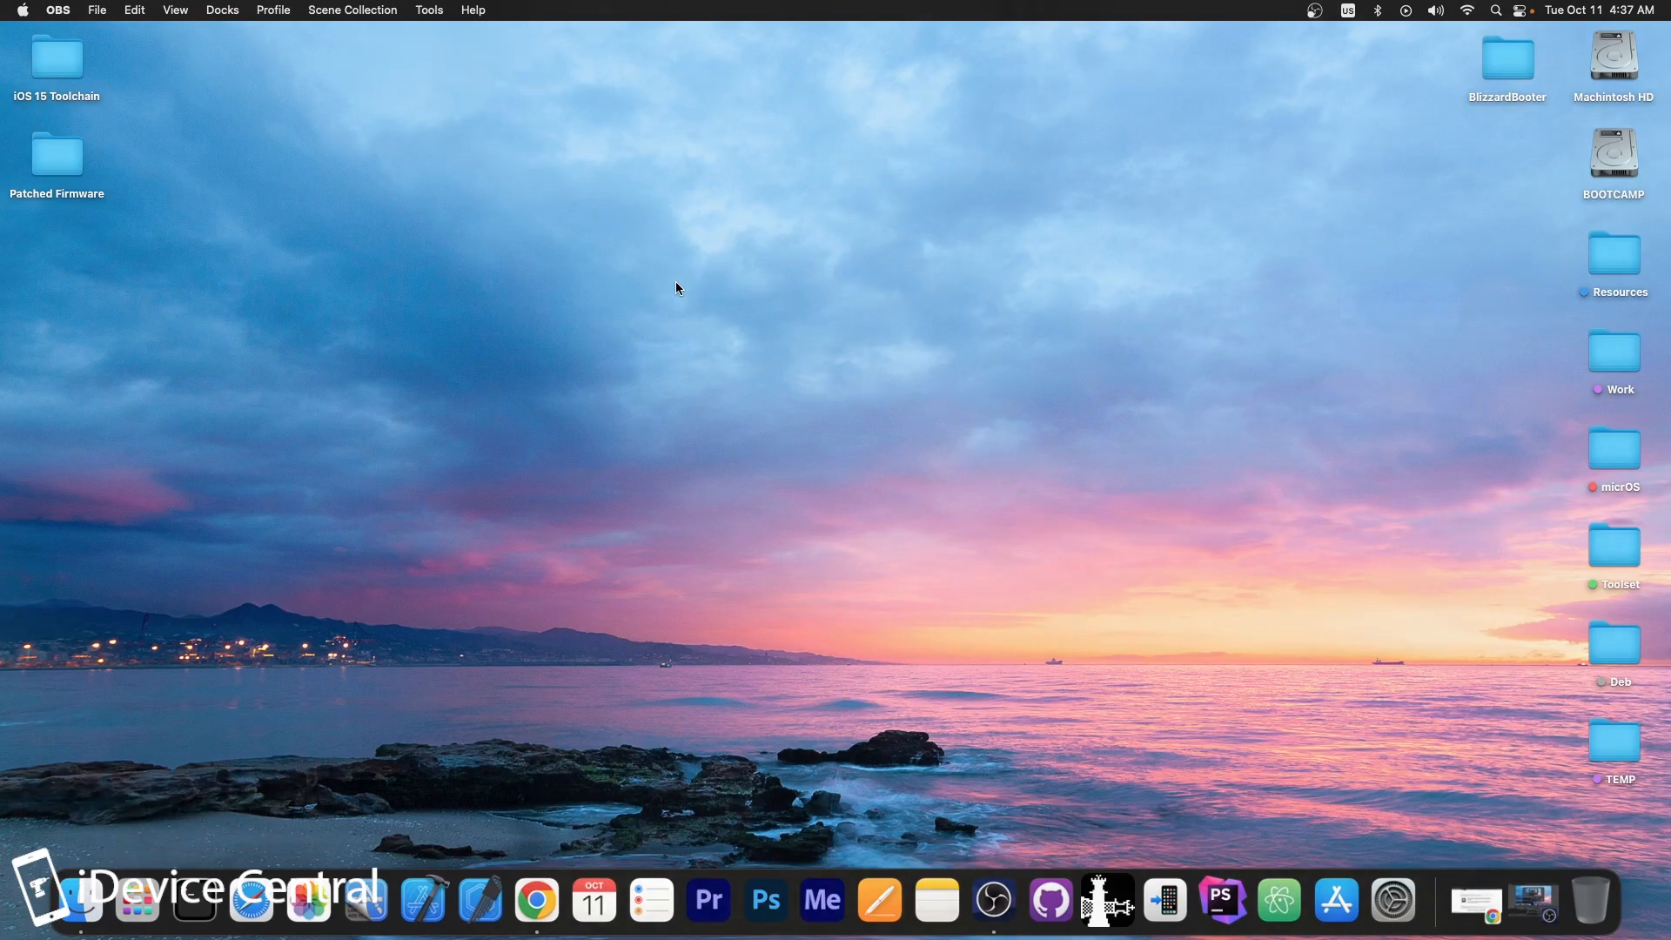
left_click(534, 900)
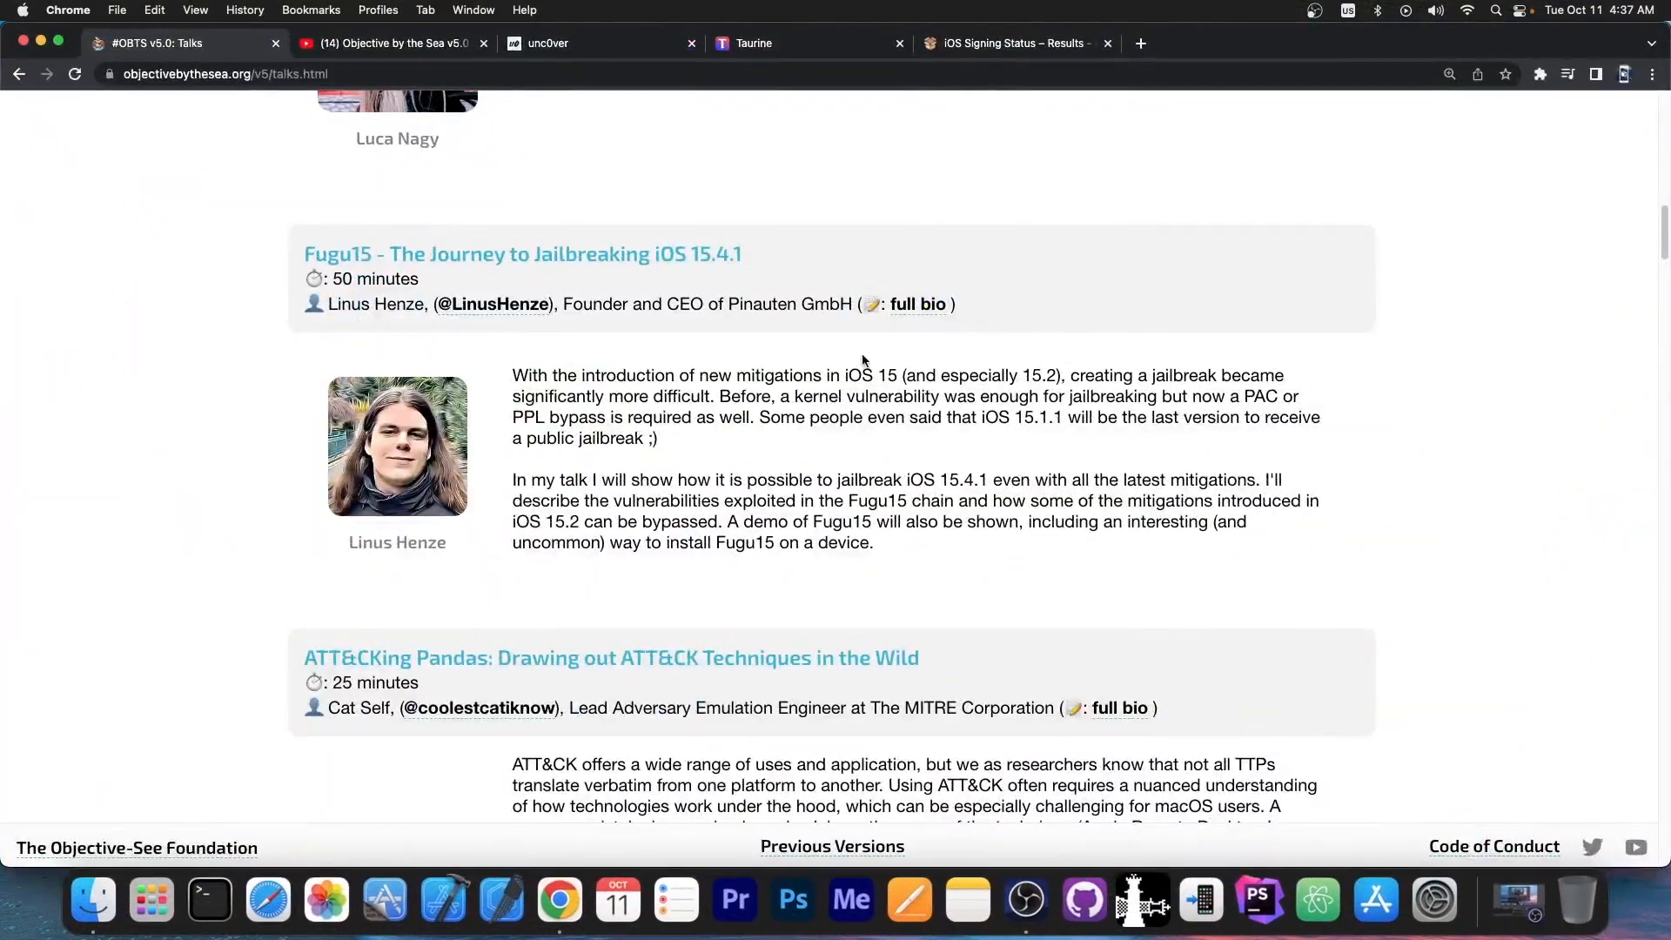
mouse_move(818, 470)
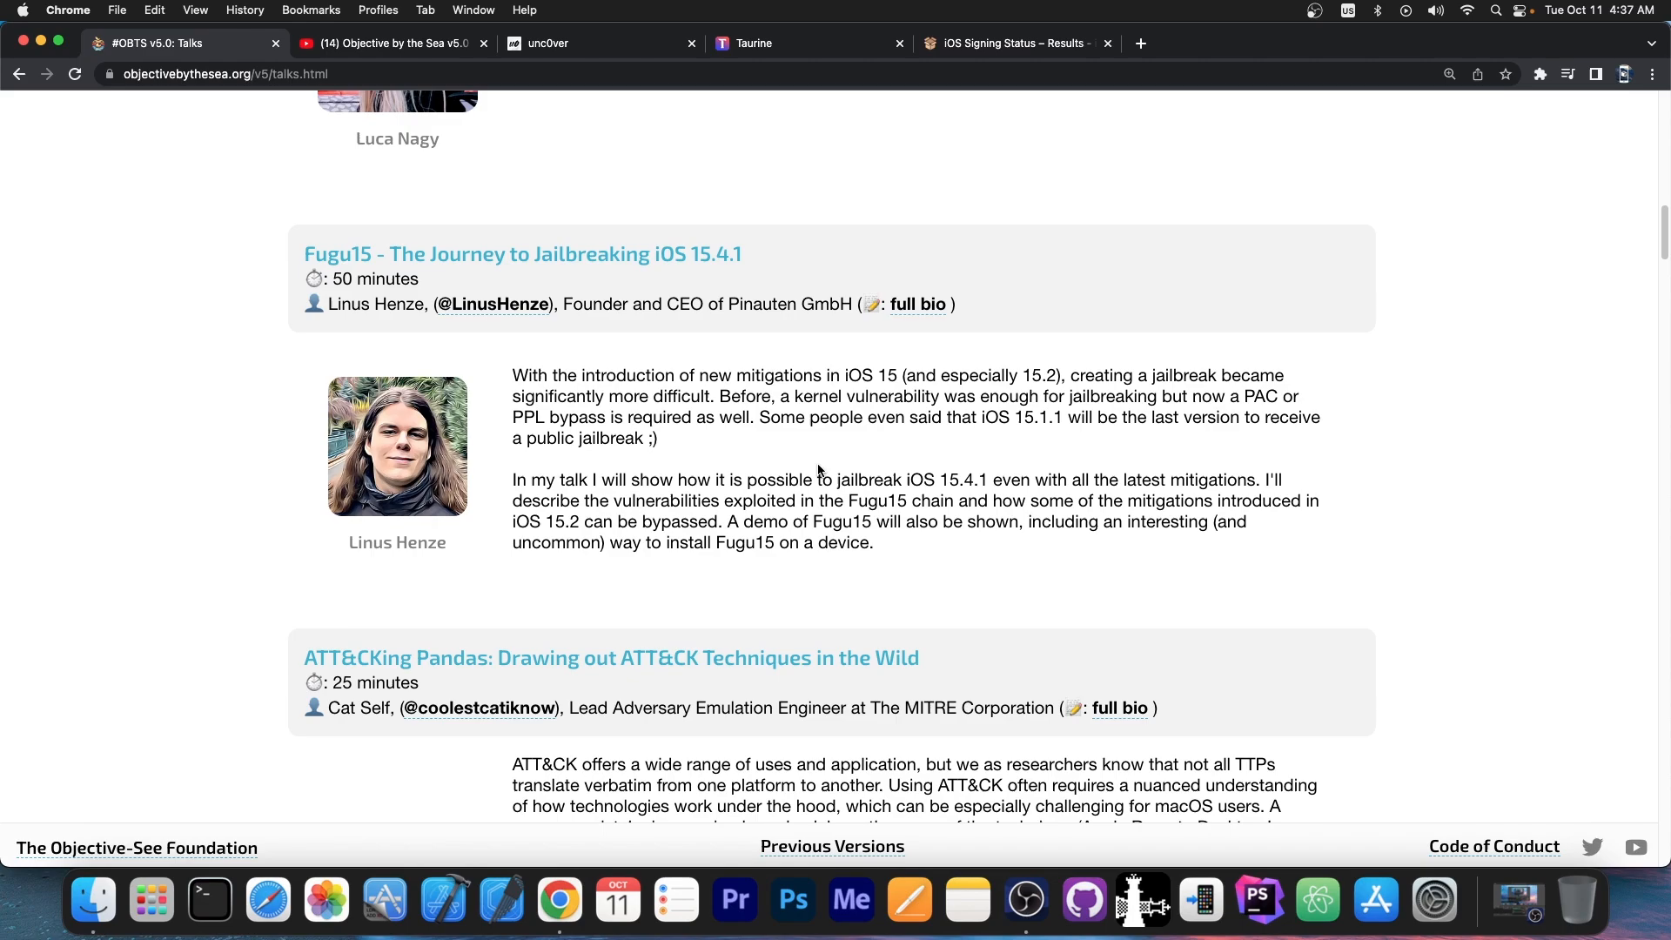
scroll("up", 3)
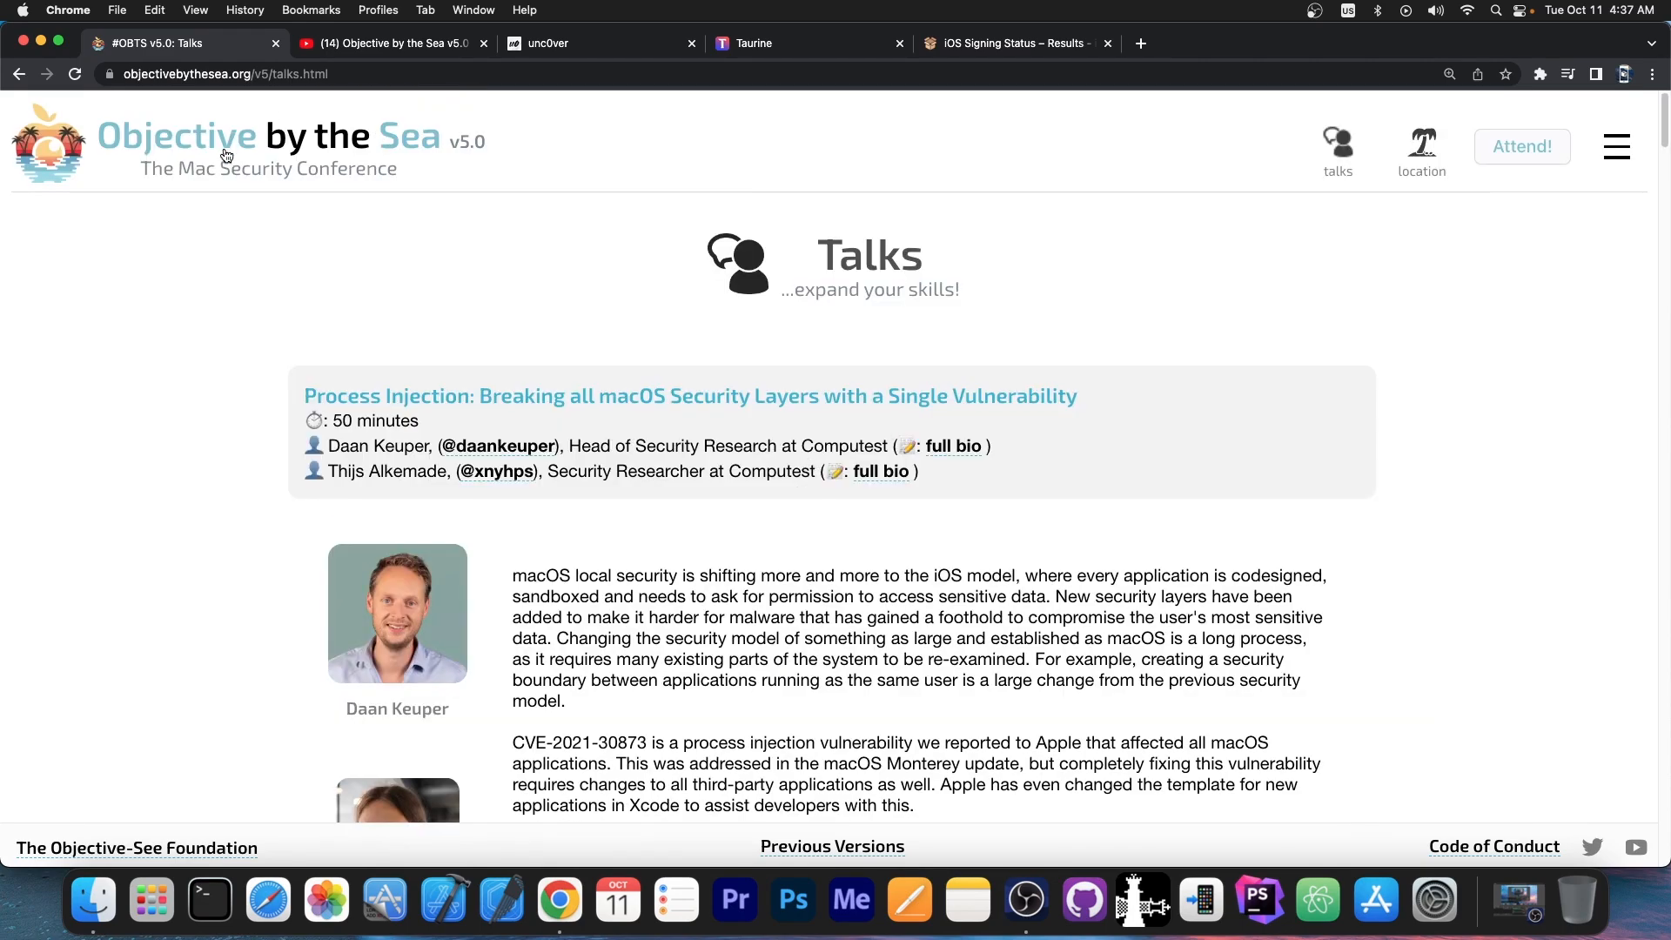
scroll("down", 3)
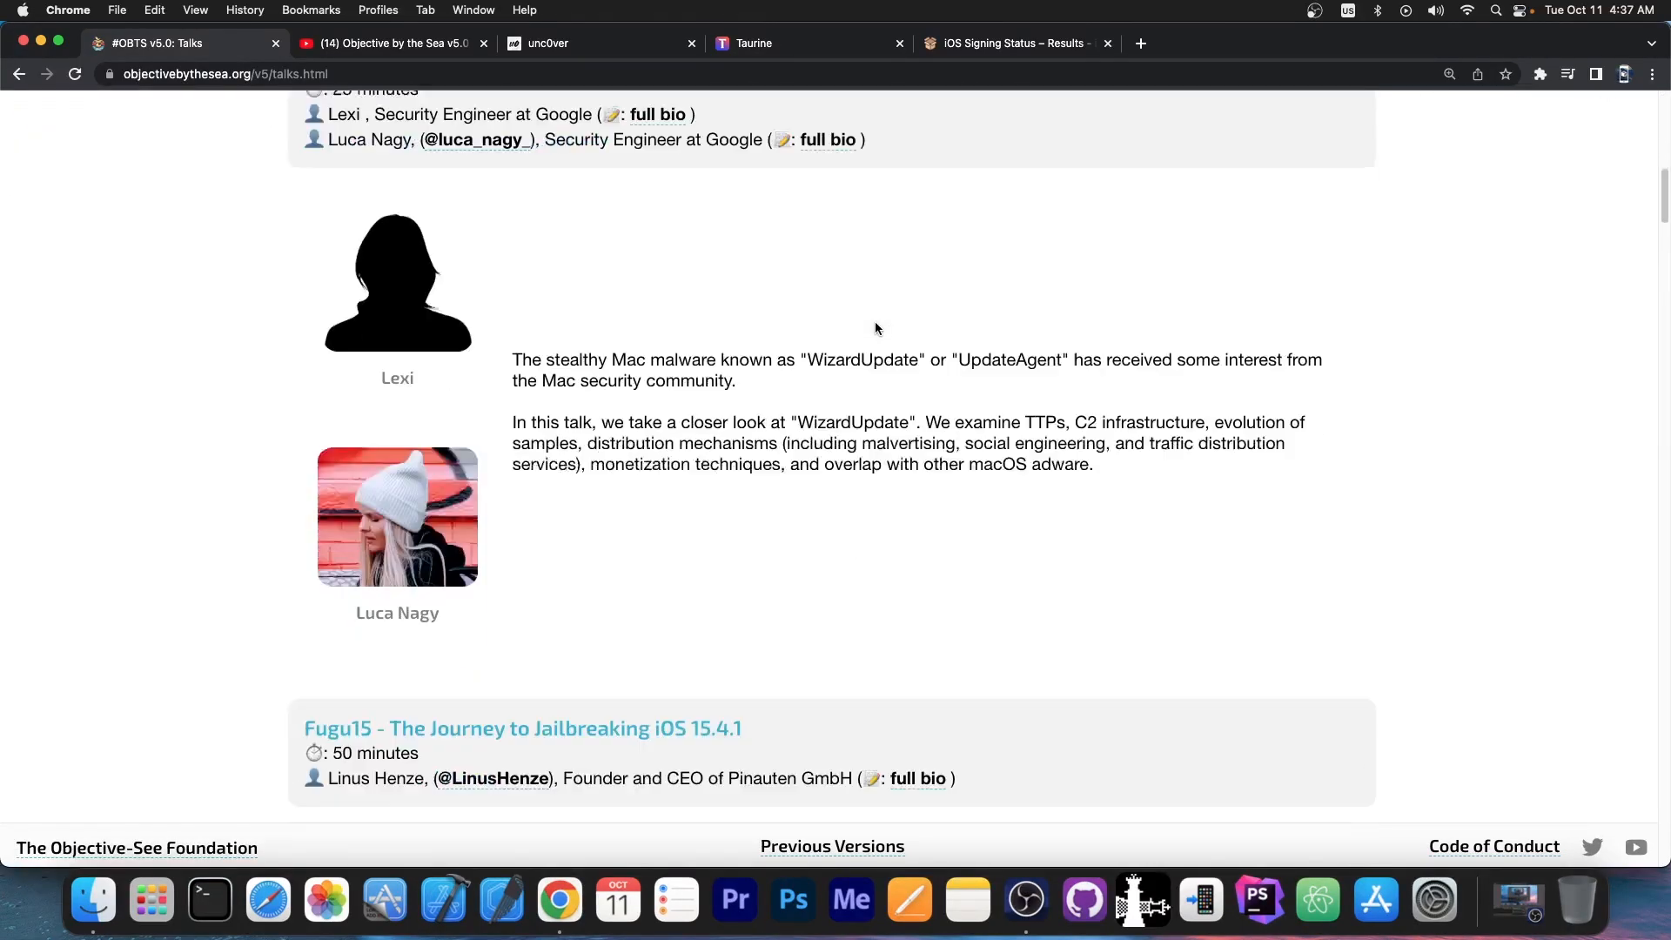
scroll("down", 3)
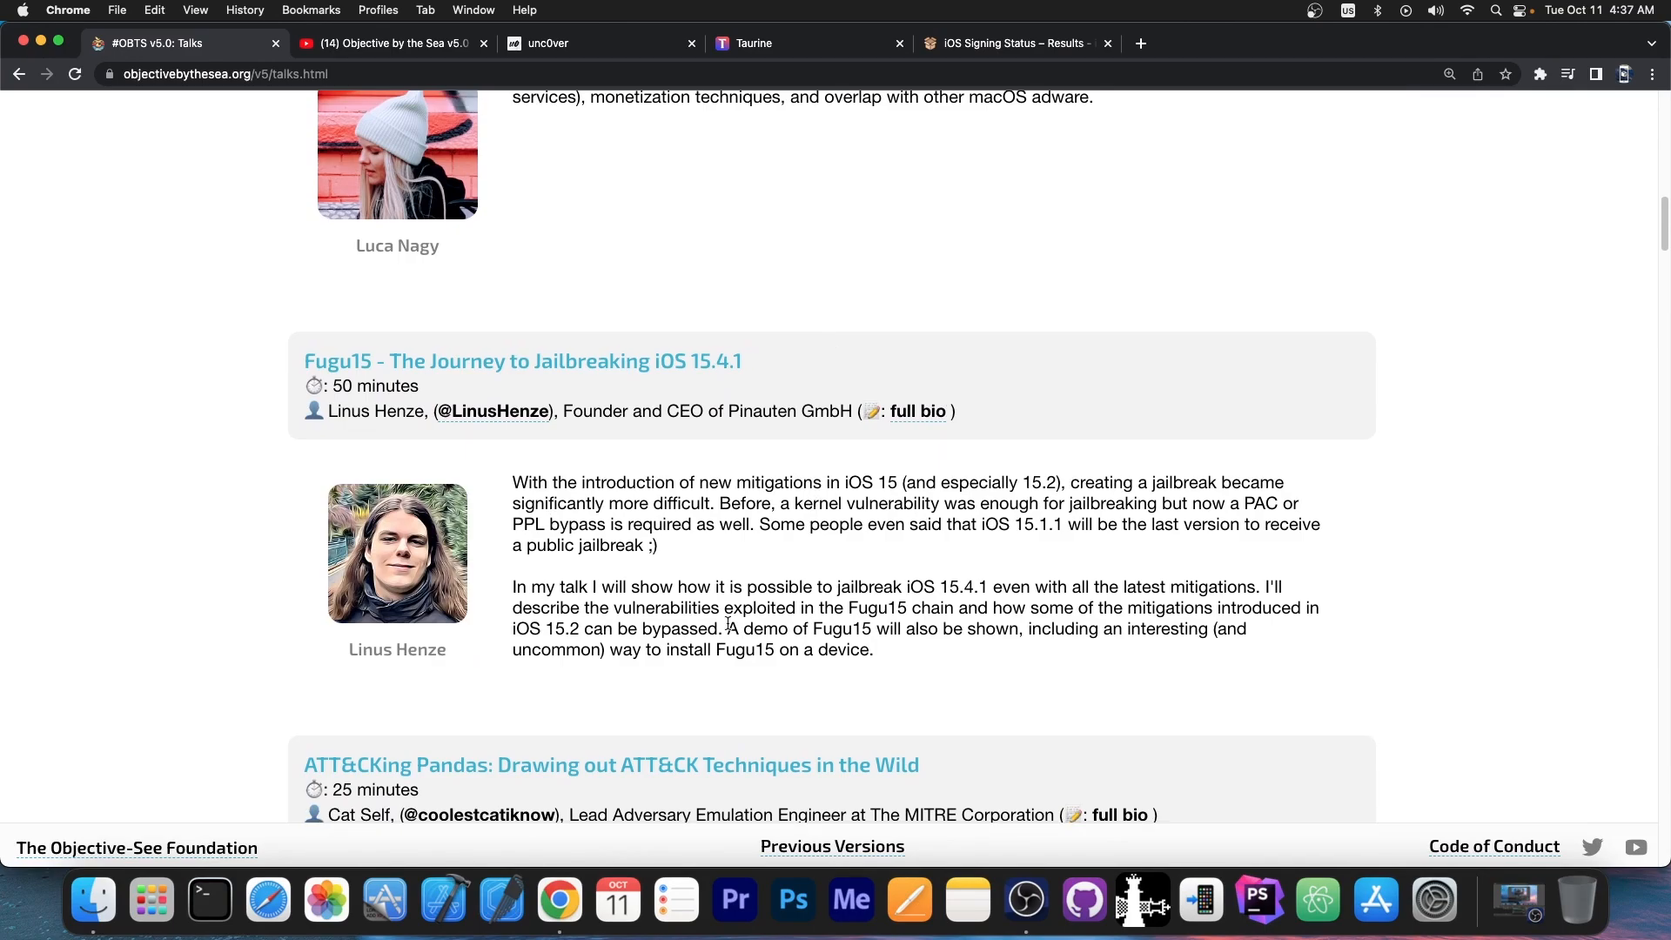
mouse_move(689, 559)
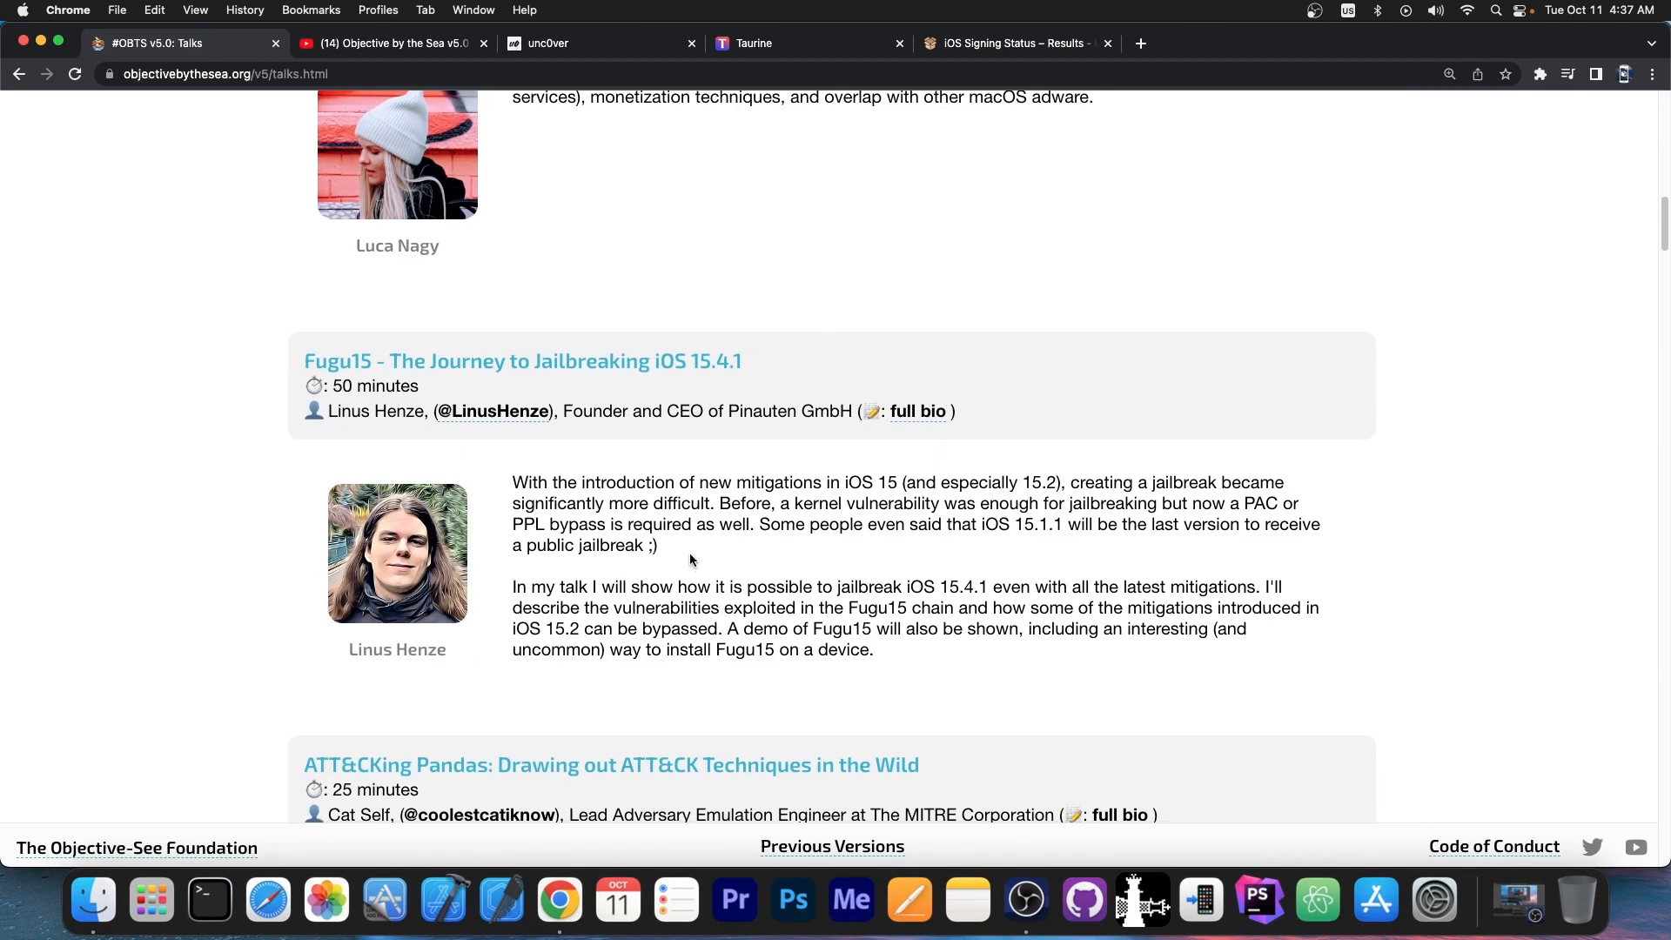
Step: Play the Day 1 conference stream through the Fugu15 demo's success message, then pause it
left_click(392, 42)
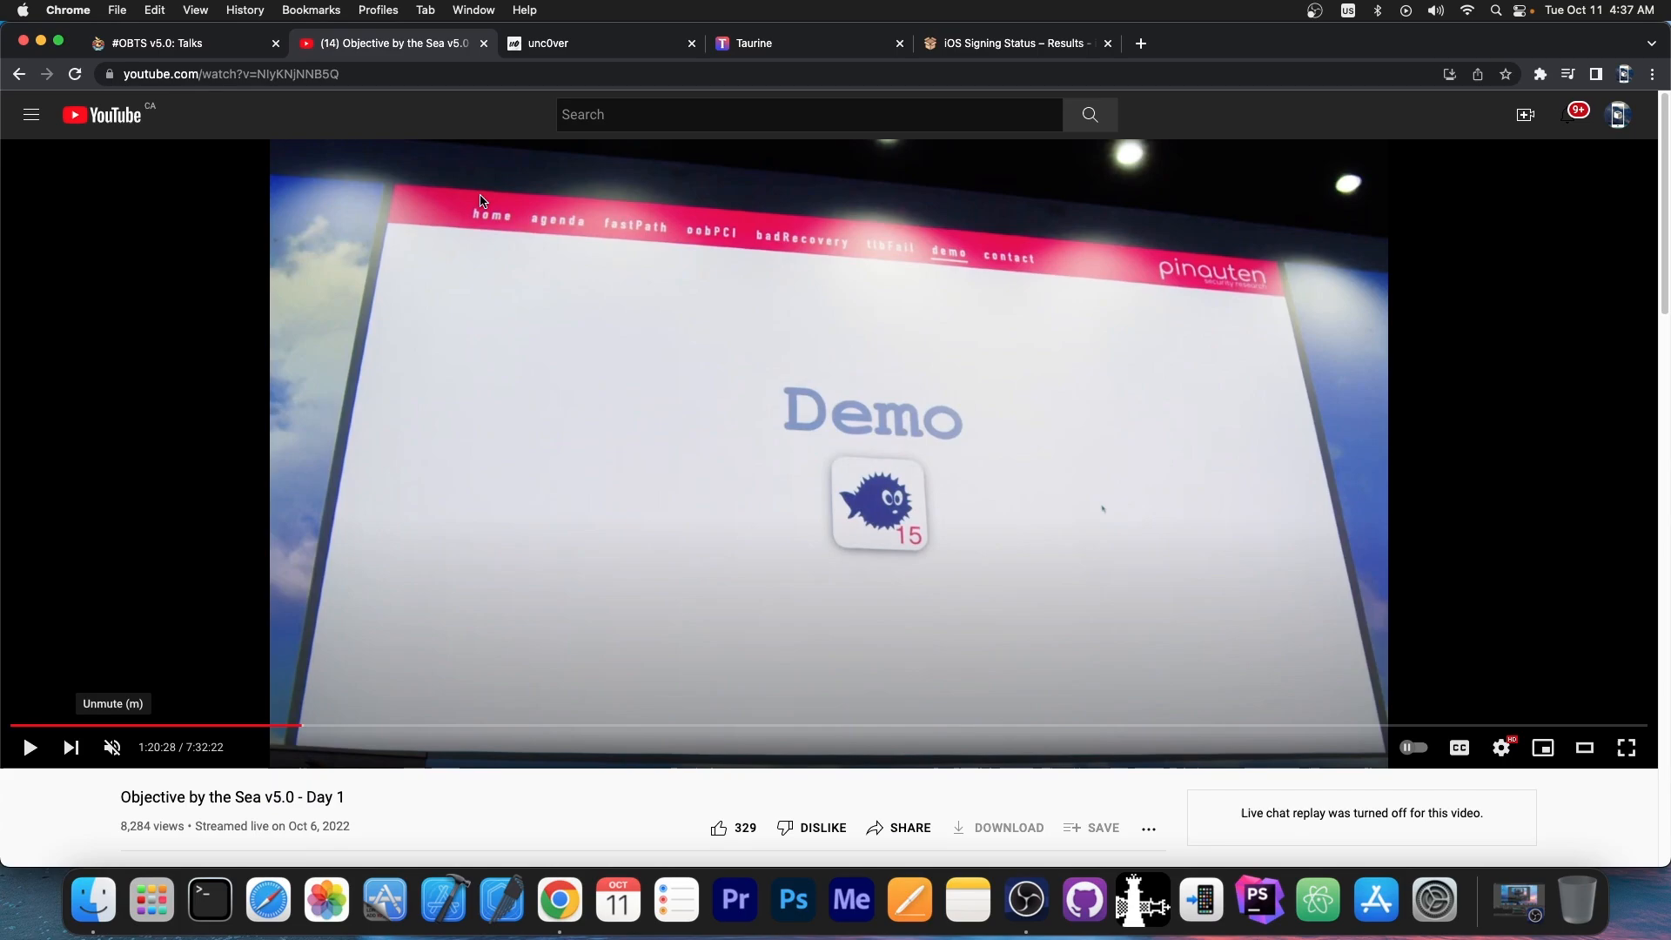
mouse_move(112, 815)
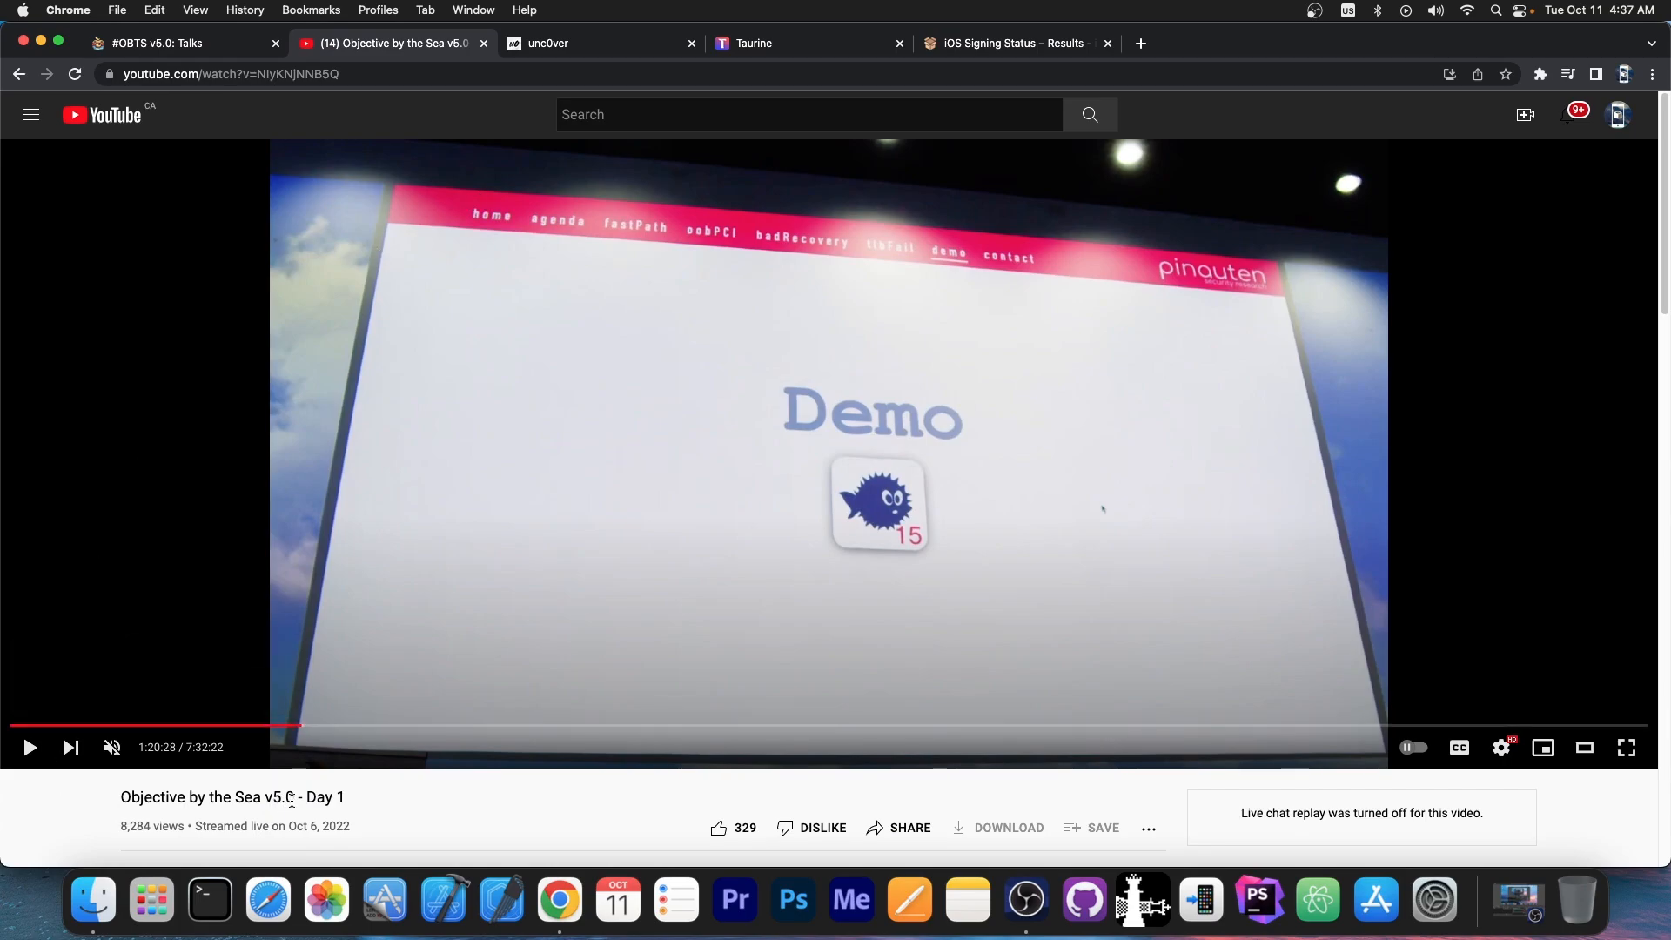
left_click(30, 747)
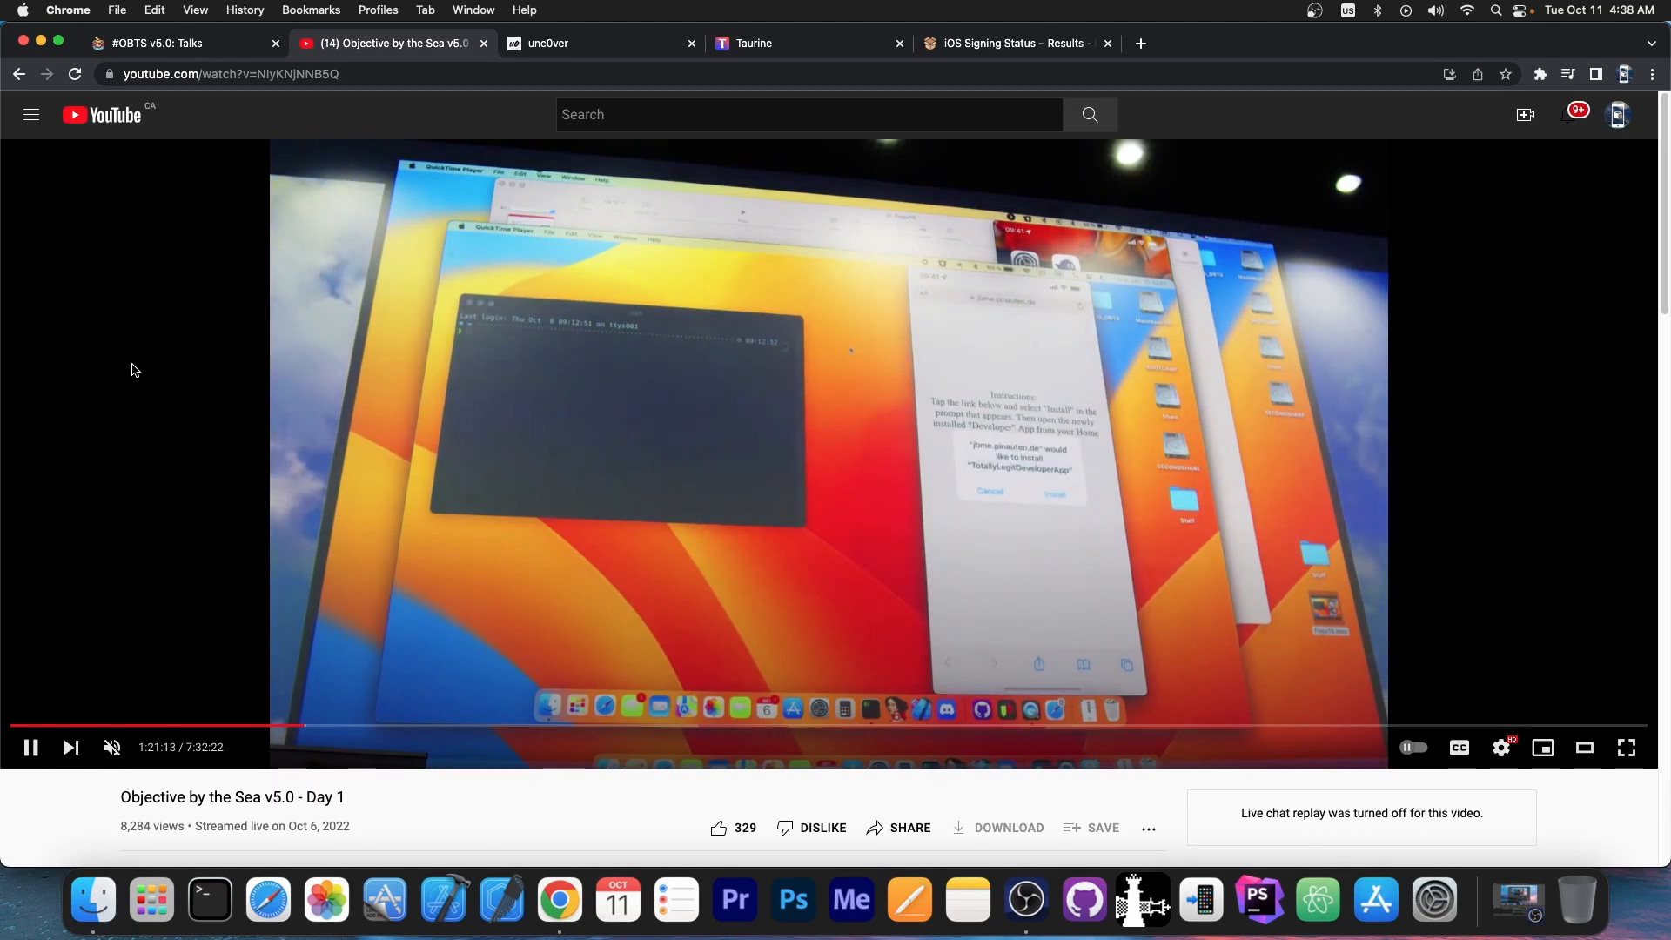
double_click(1346, 460)
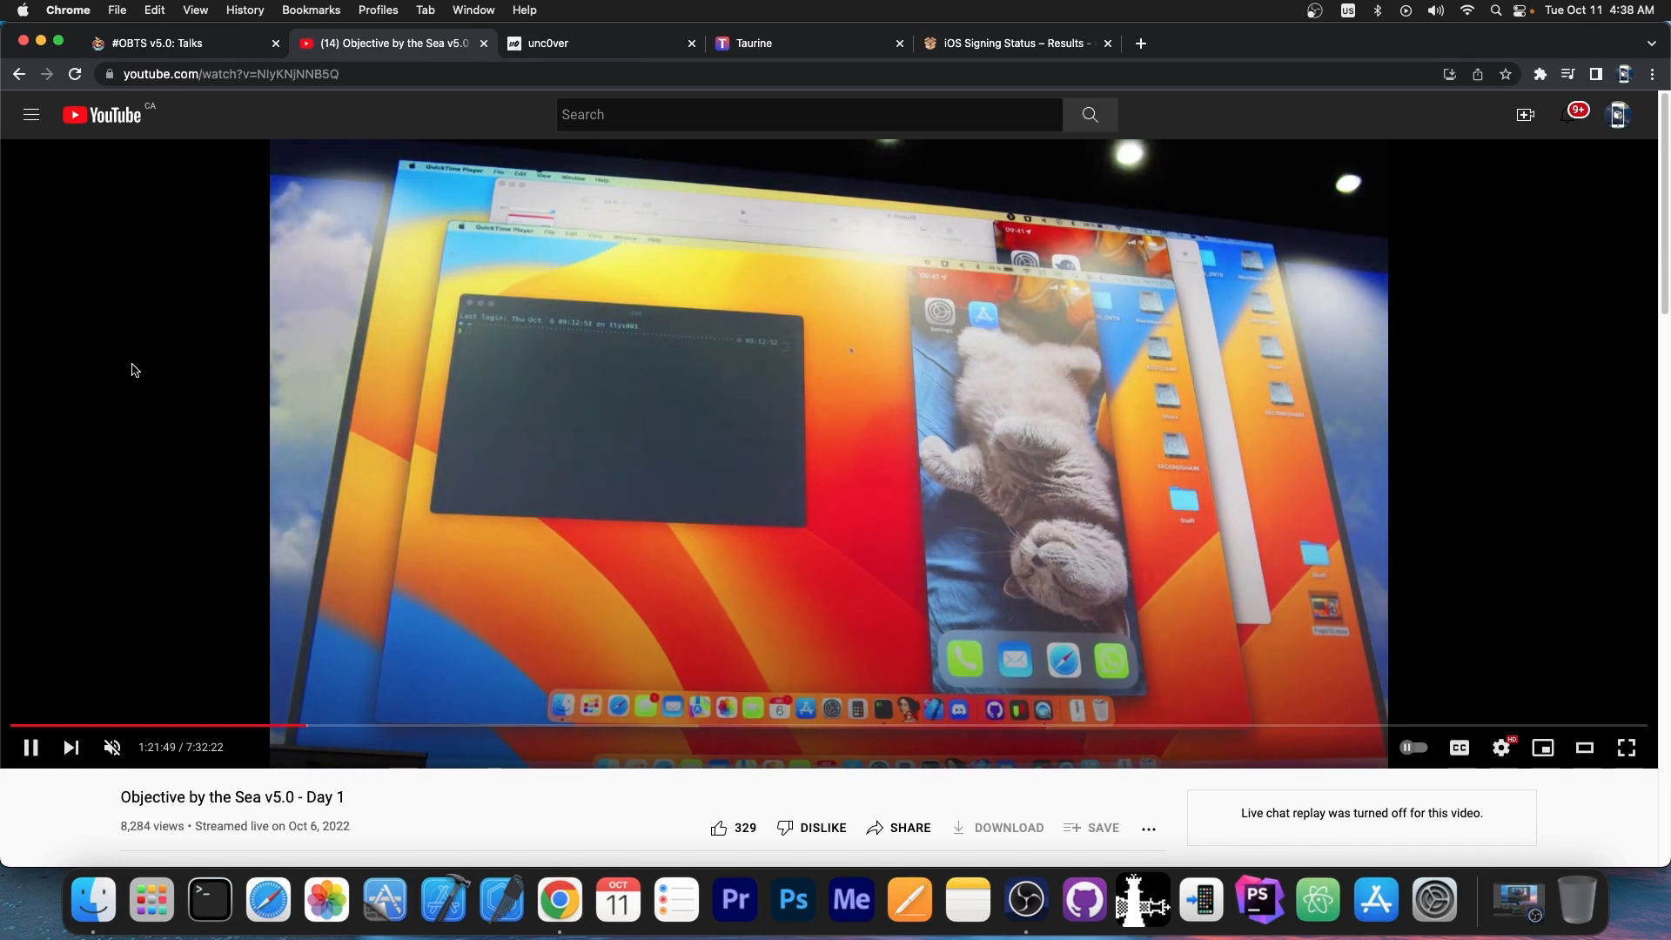
double_click(1346, 463)
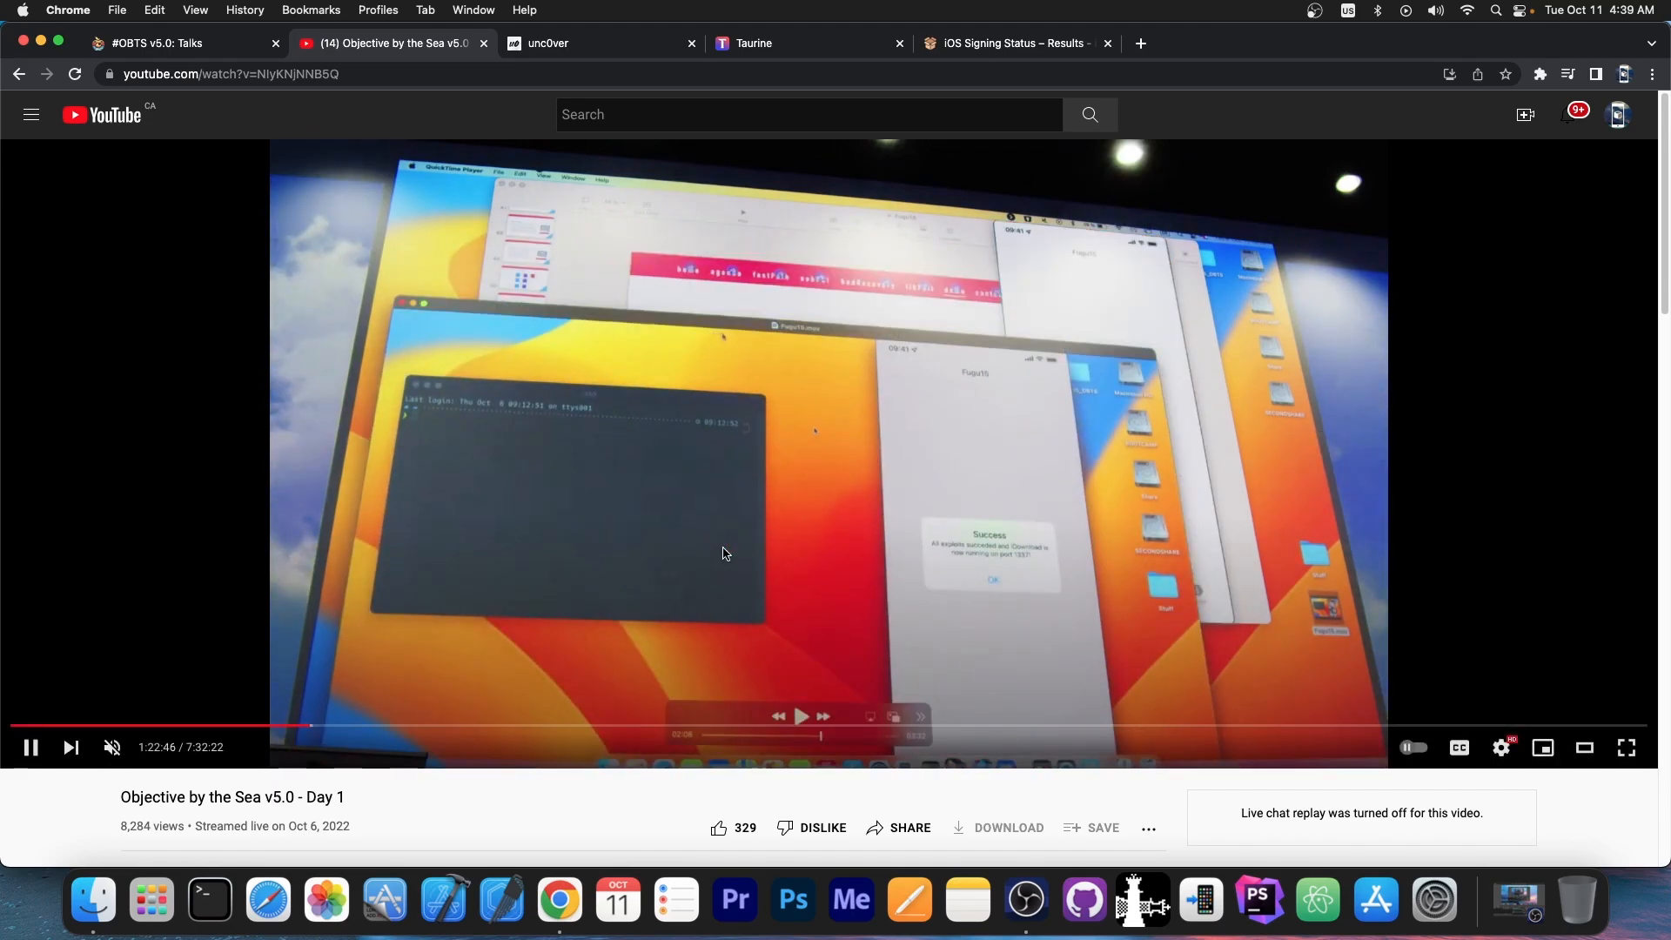
left_click(287, 728)
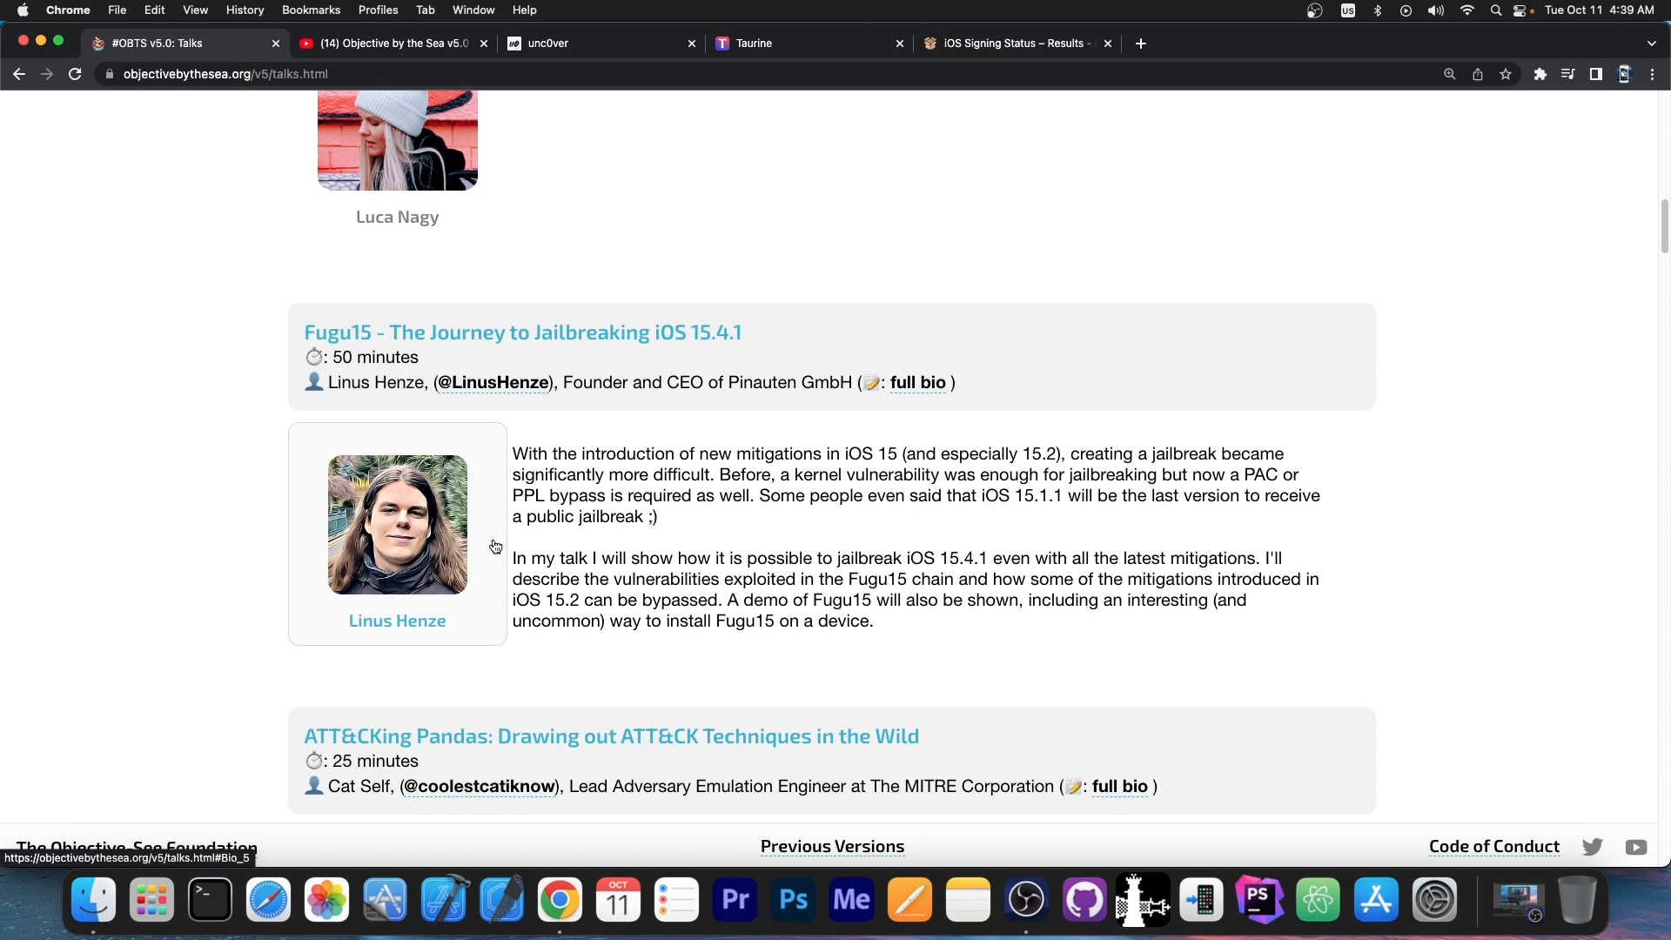
mouse_move(647, 465)
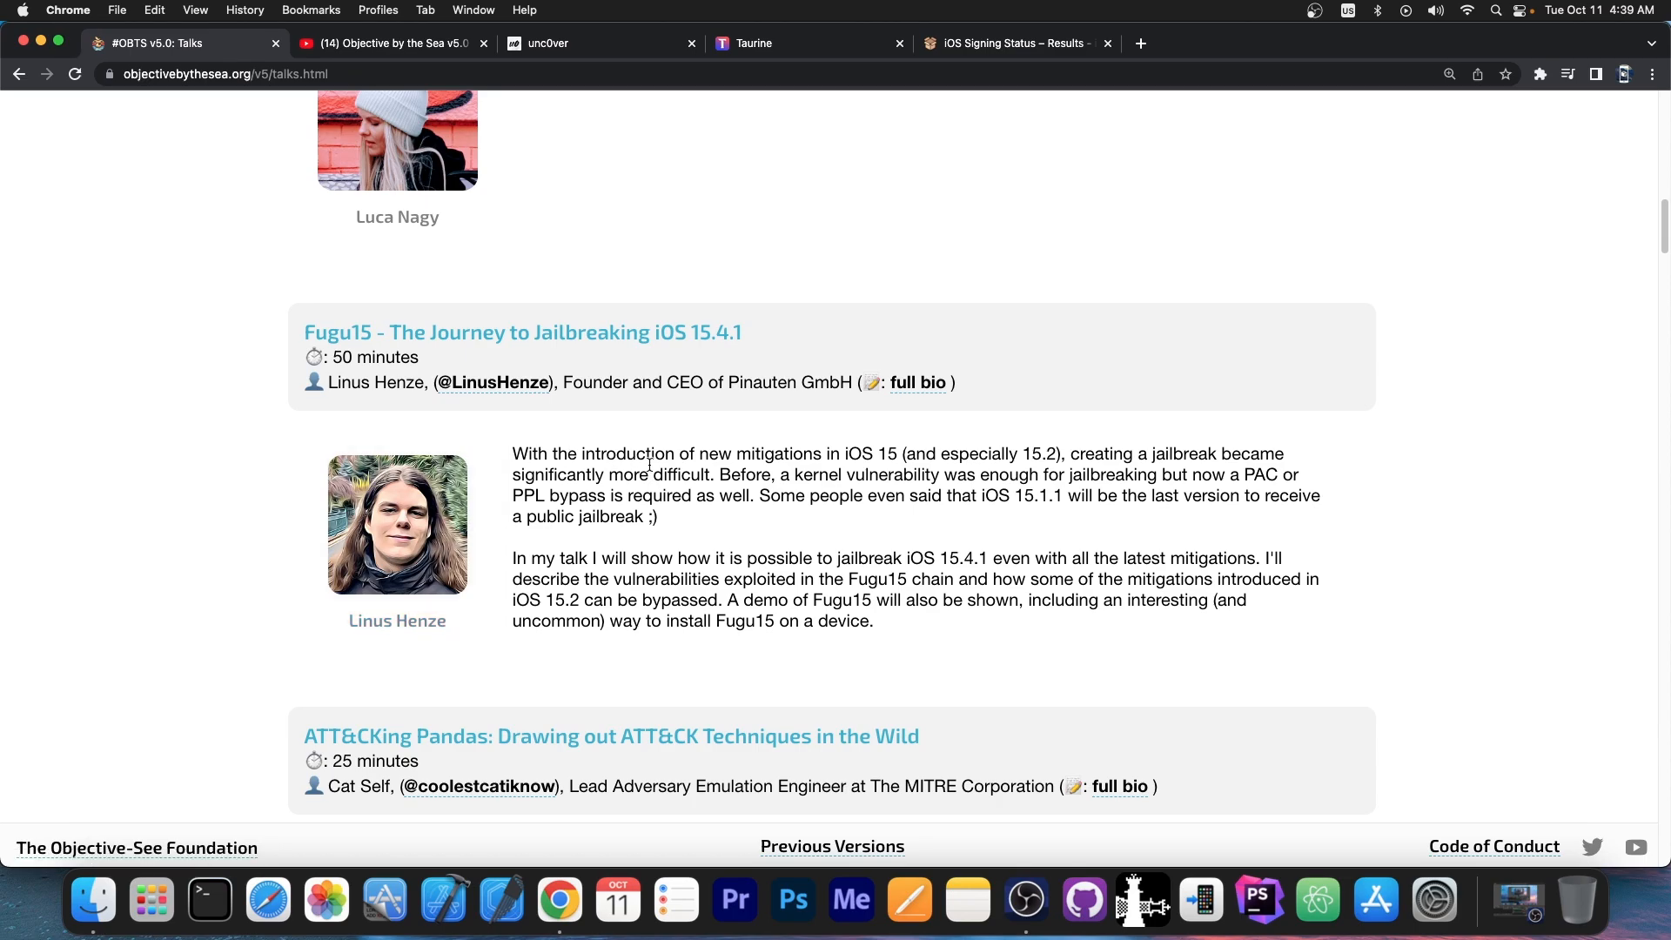
Step: Show iDevice Central's signing status results listing iOS 16.0.2 as the only signed release
left_click(392, 42)
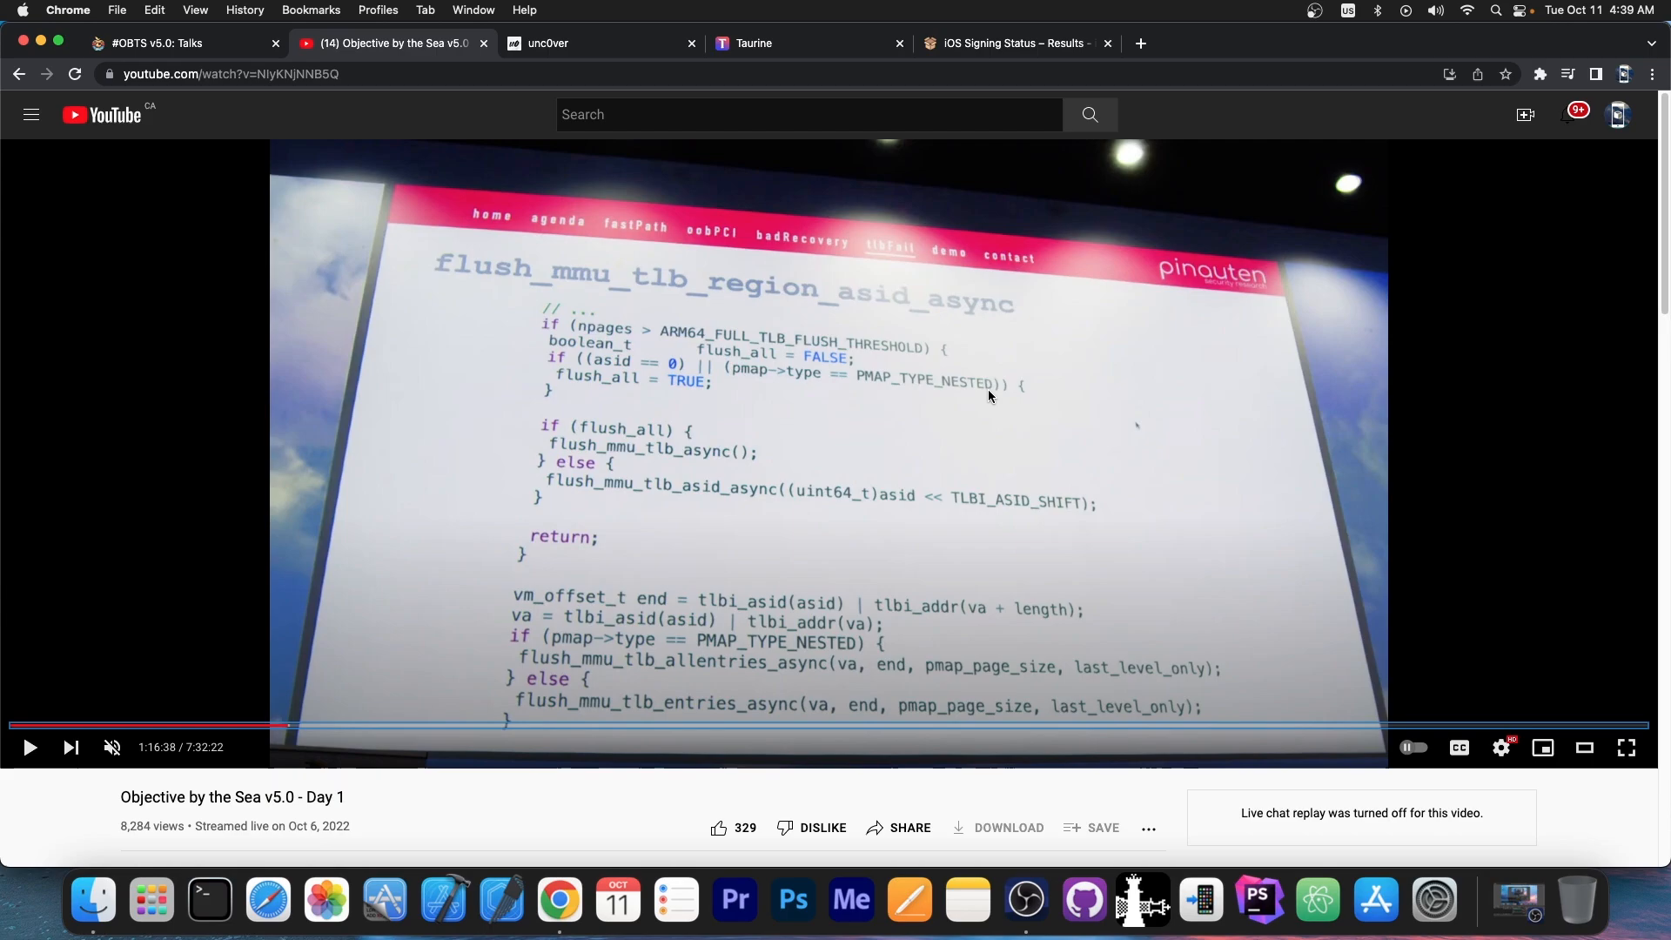
left_click(1013, 41)
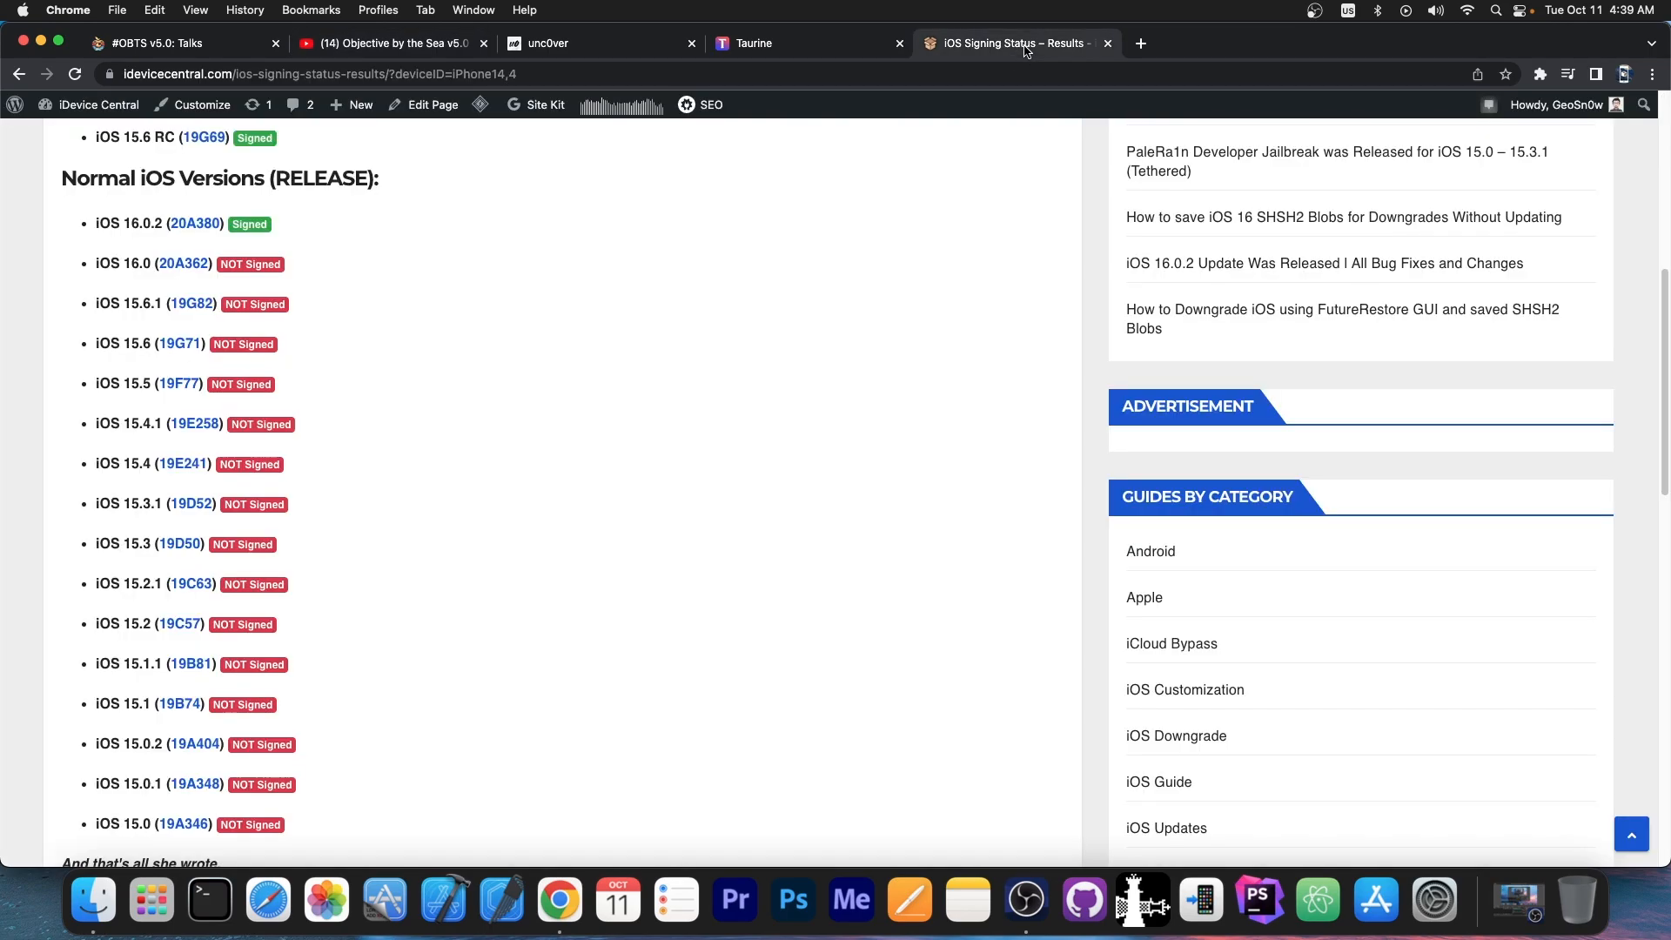
mouse_move(543, 311)
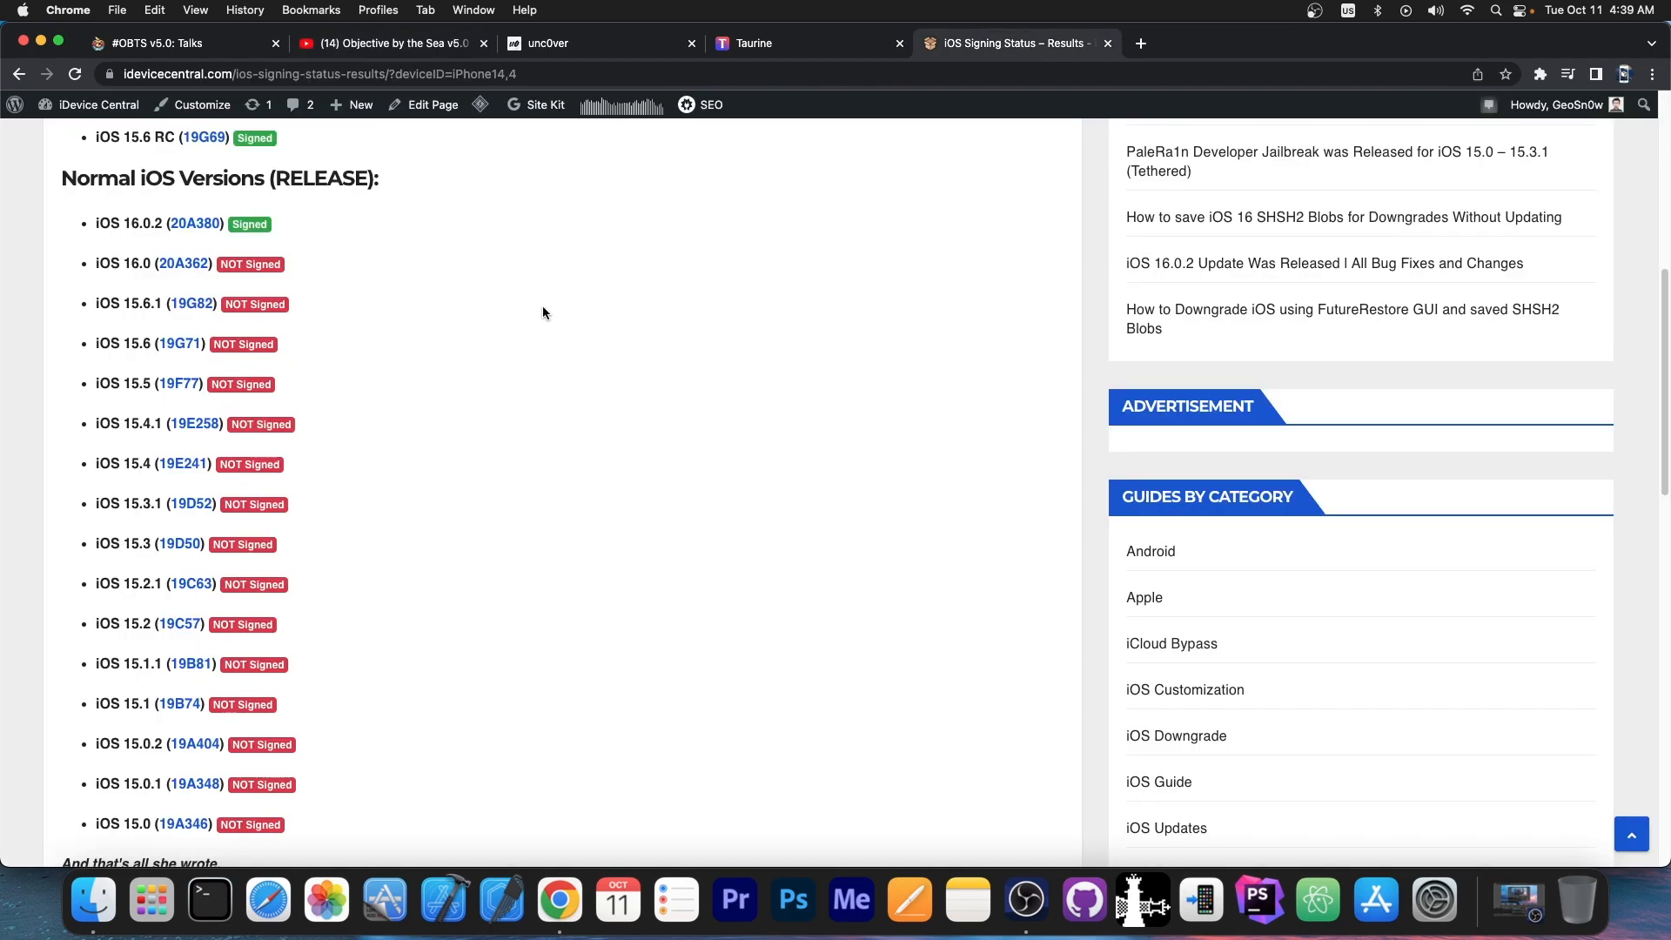
mouse_move(165, 423)
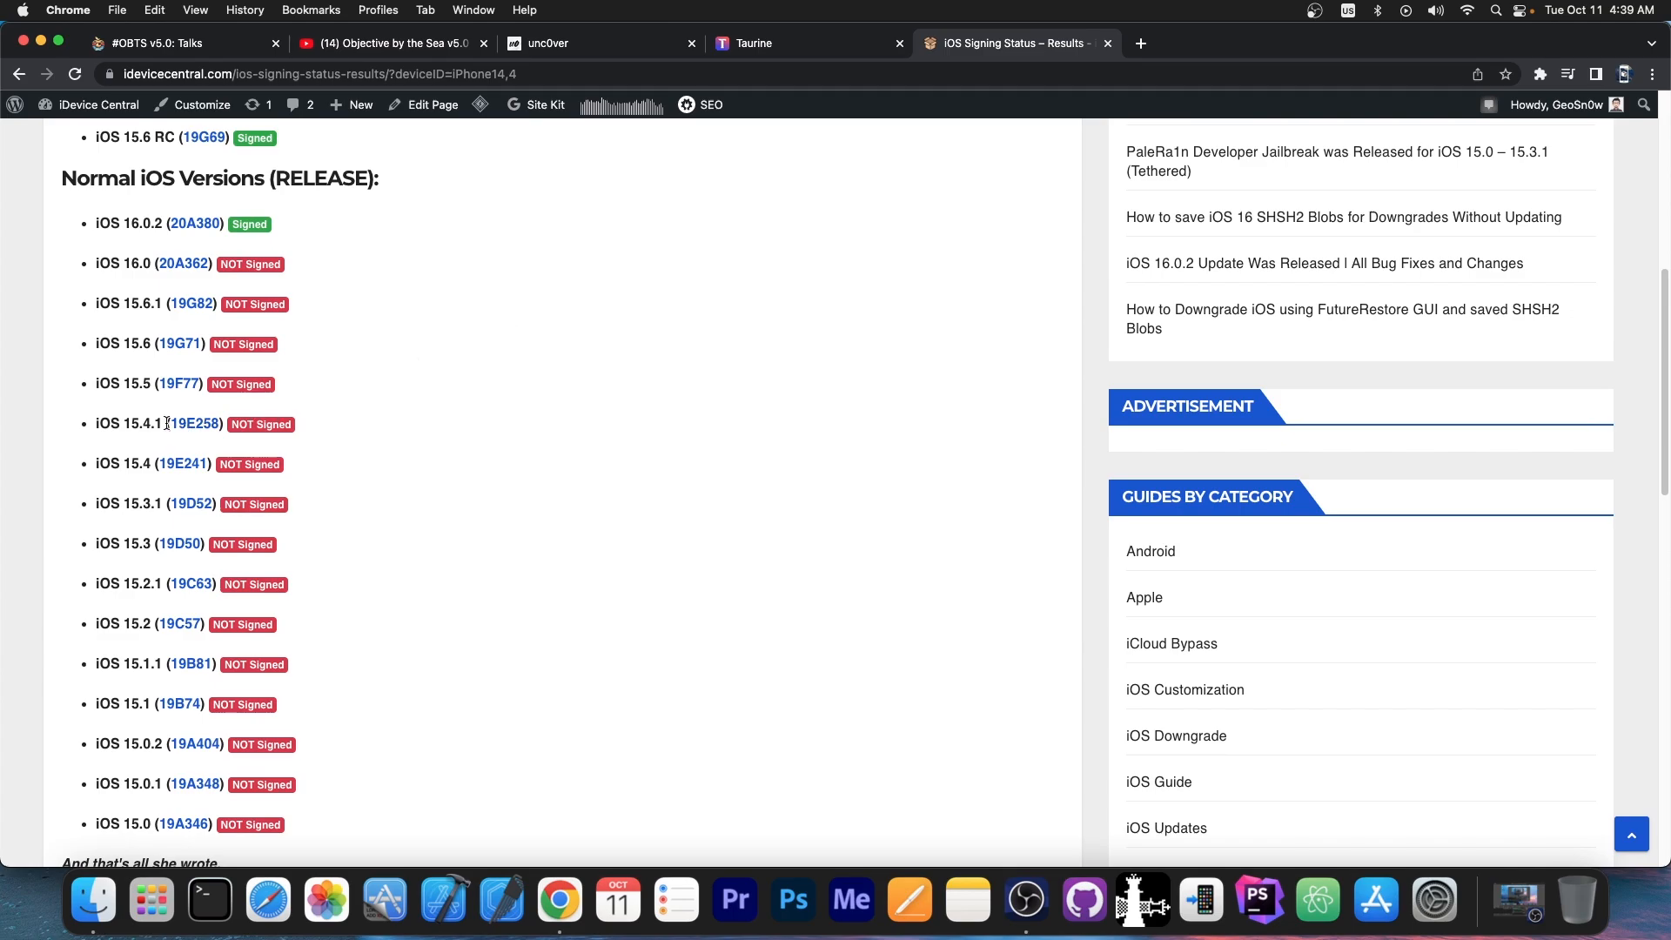
mouse_move(136, 505)
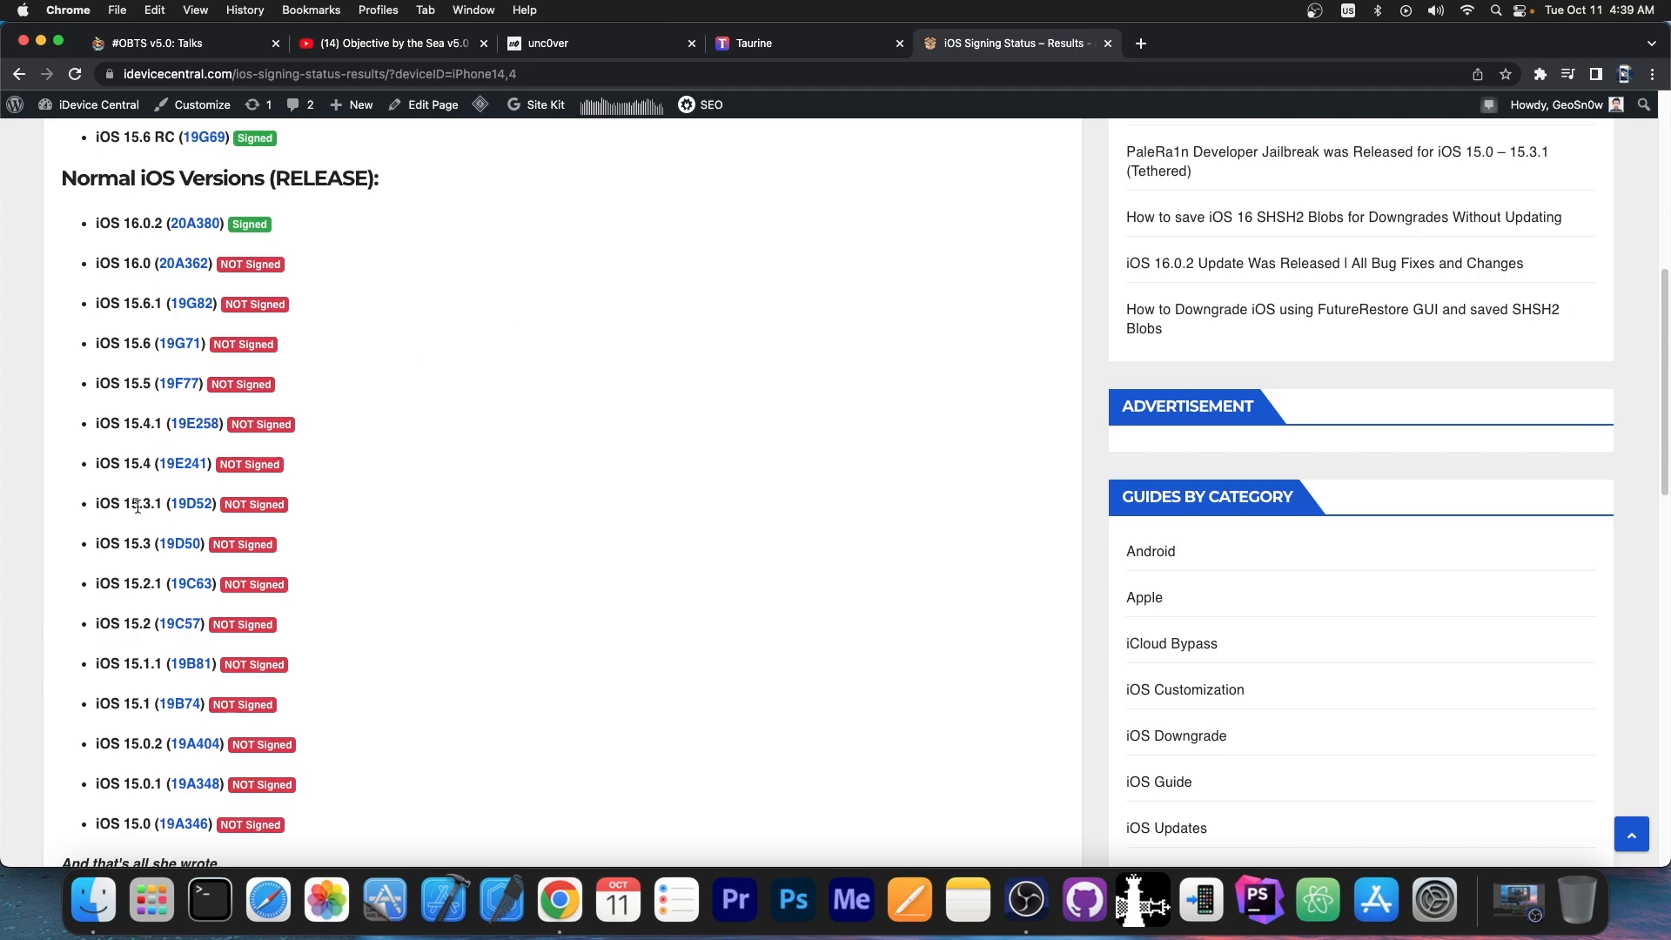
mouse_move(148, 848)
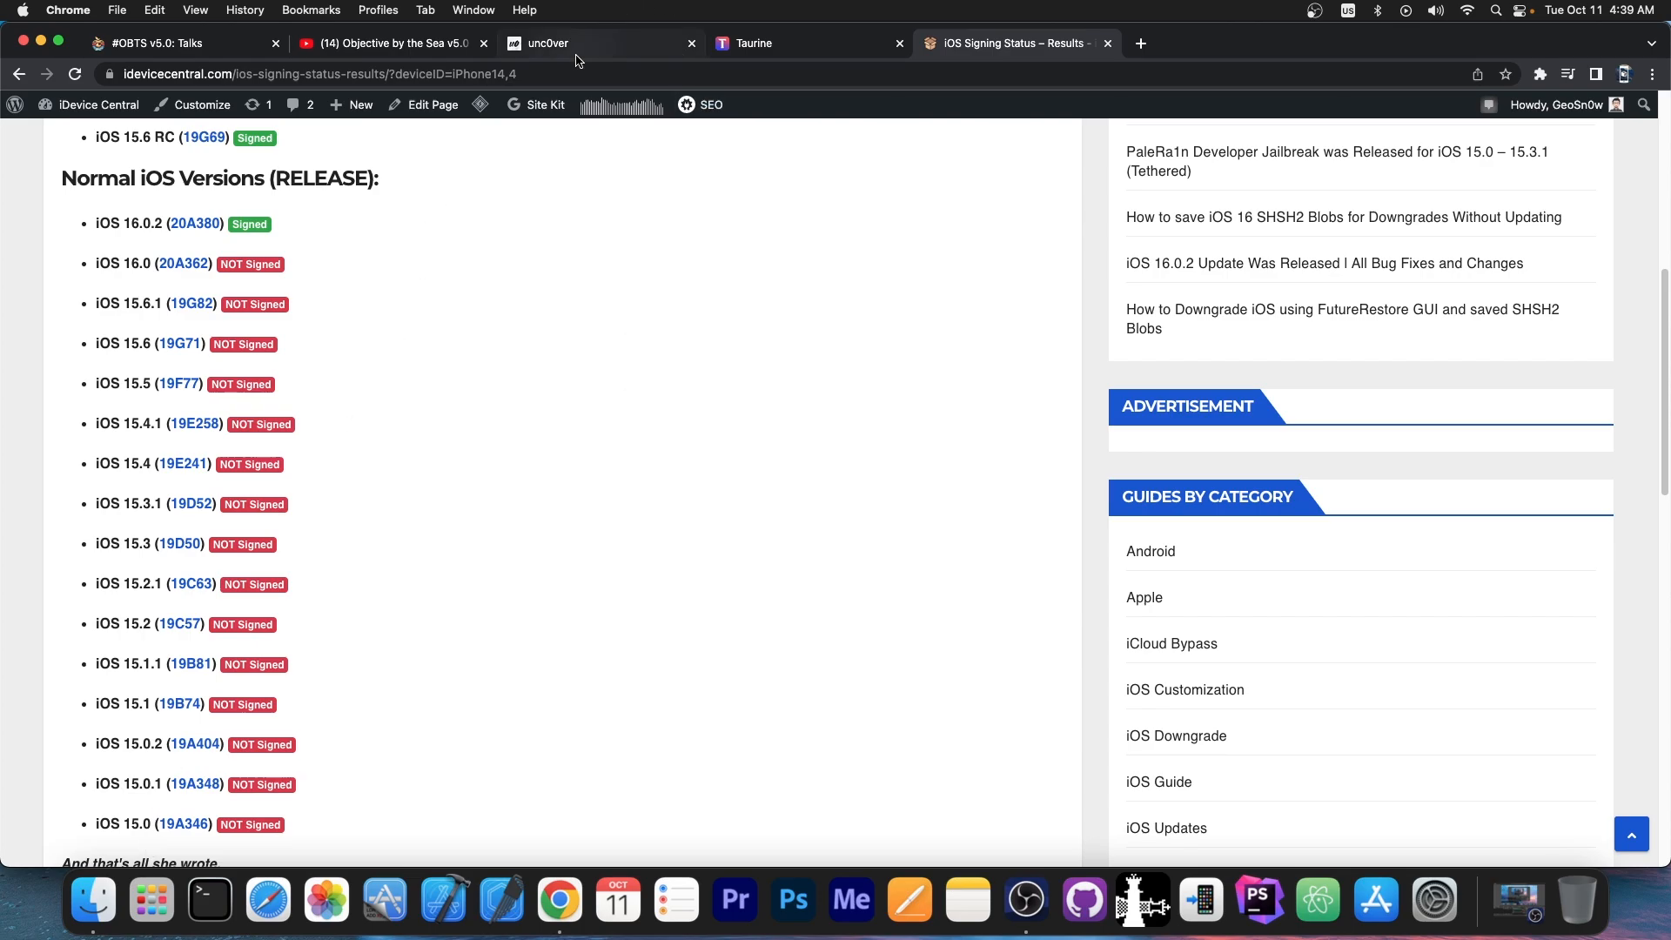
Step: Look over the unc0ver and Taurine jailbreak sites, then return to the Day 1 stream
left_click(597, 42)
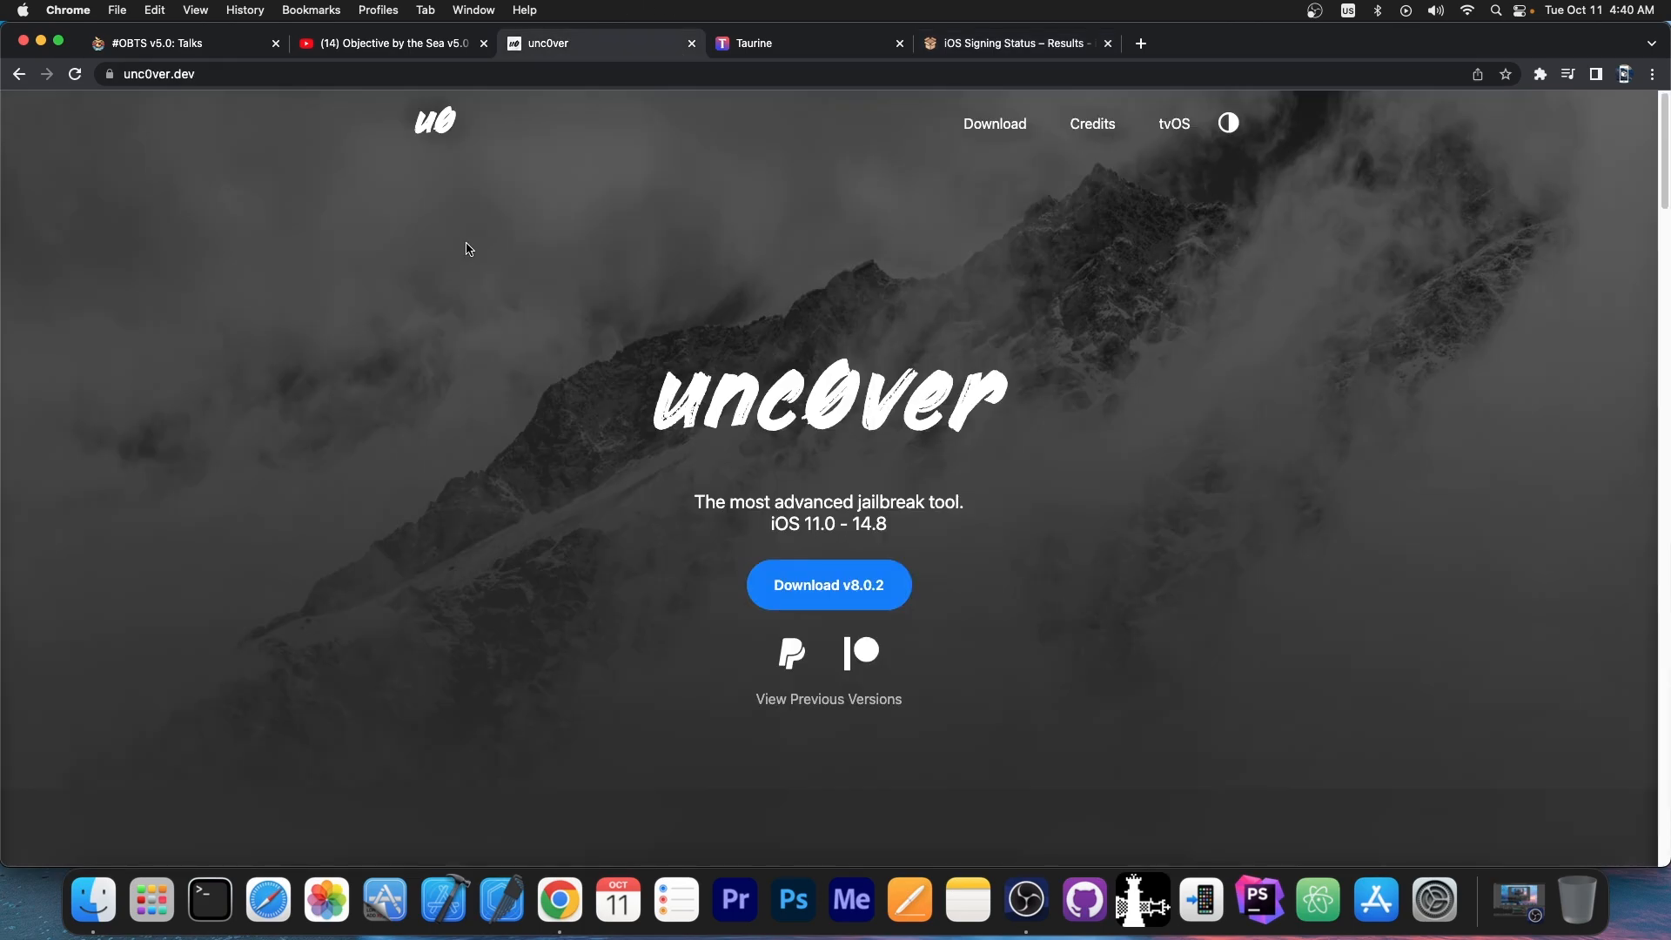
left_click(794, 42)
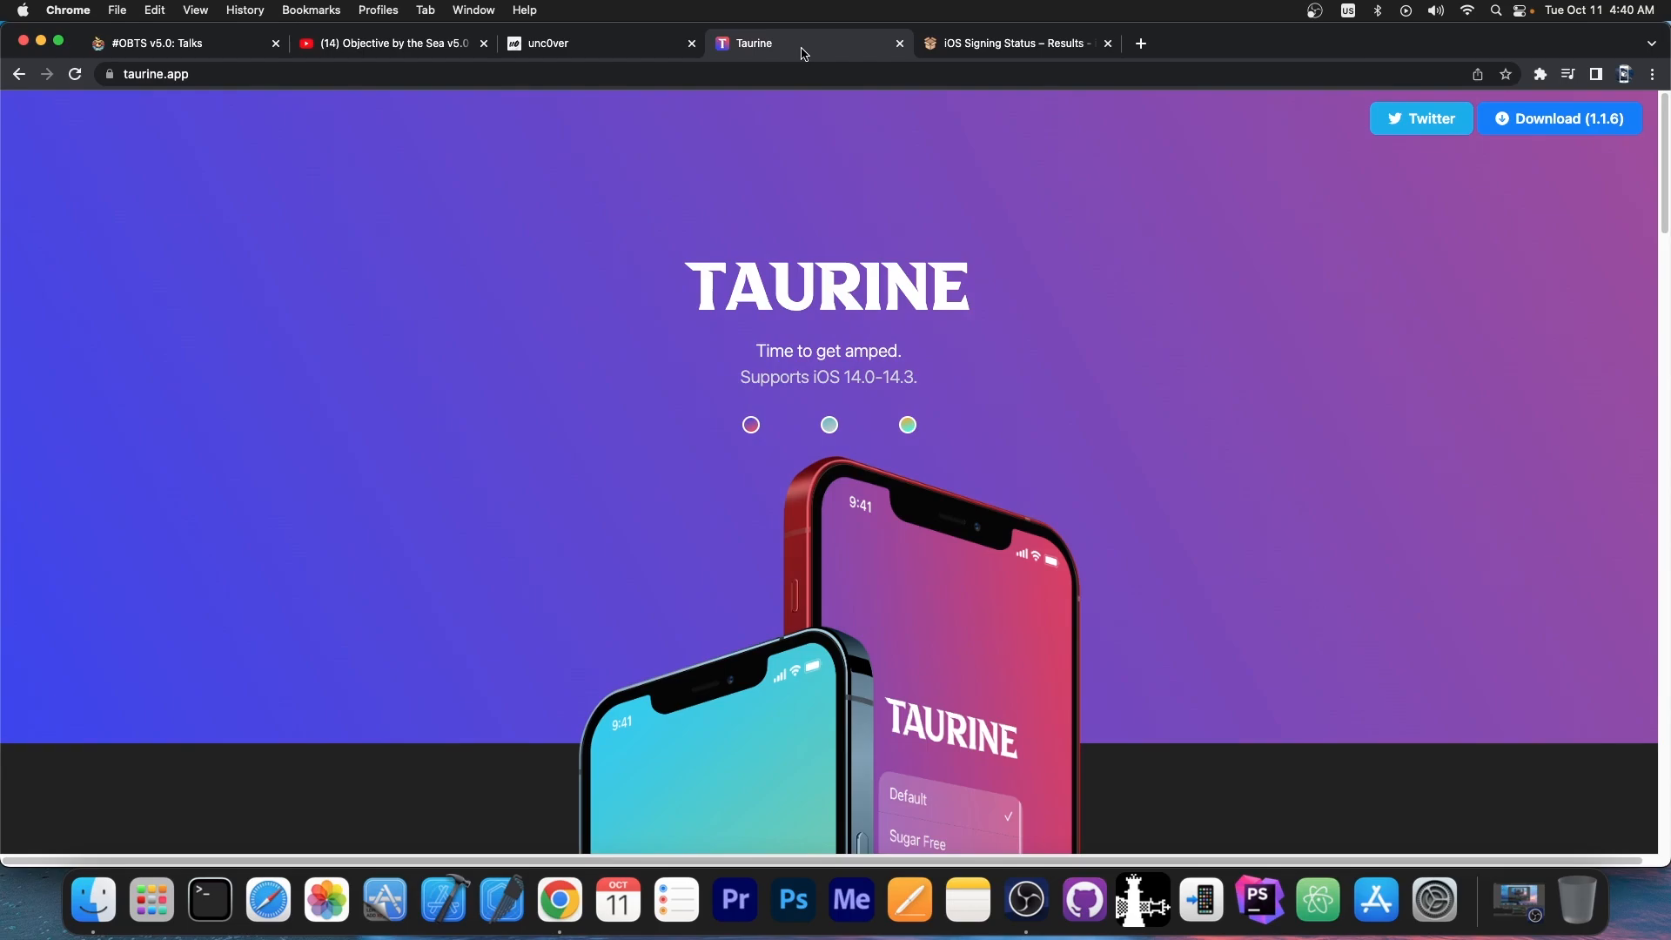
left_click(388, 41)
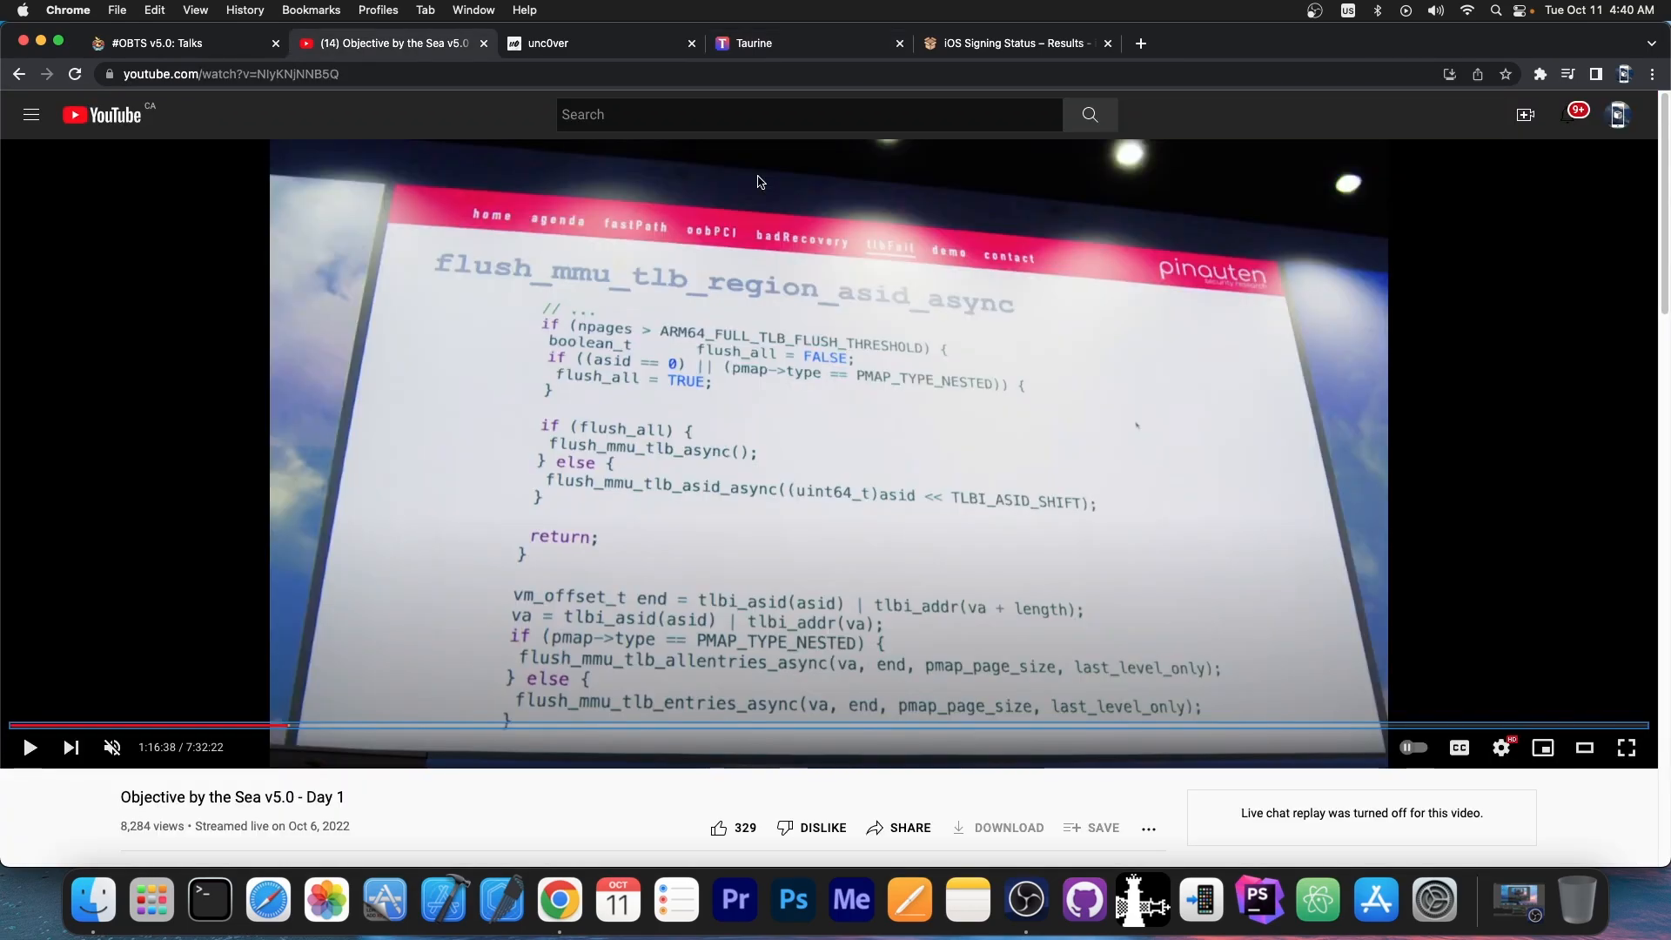
Step: Review the Fugu15 talk description, then jump the Day 1 stream ahead to the live demo near 1:22:15
double_click(1346, 468)
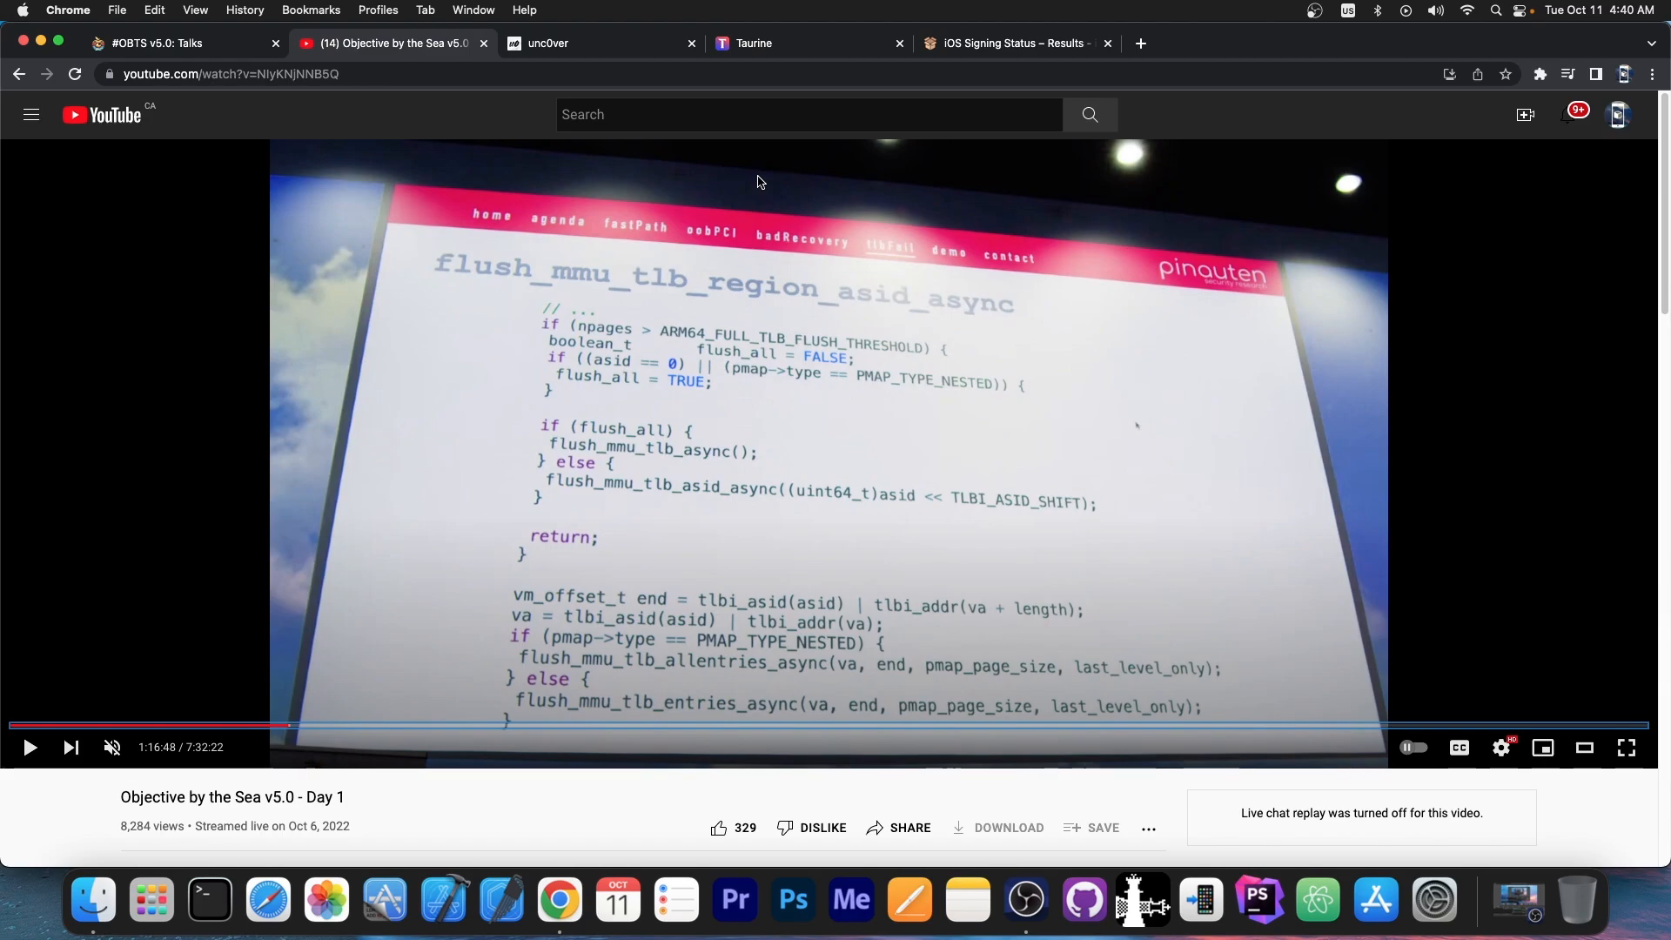
left_click(155, 42)
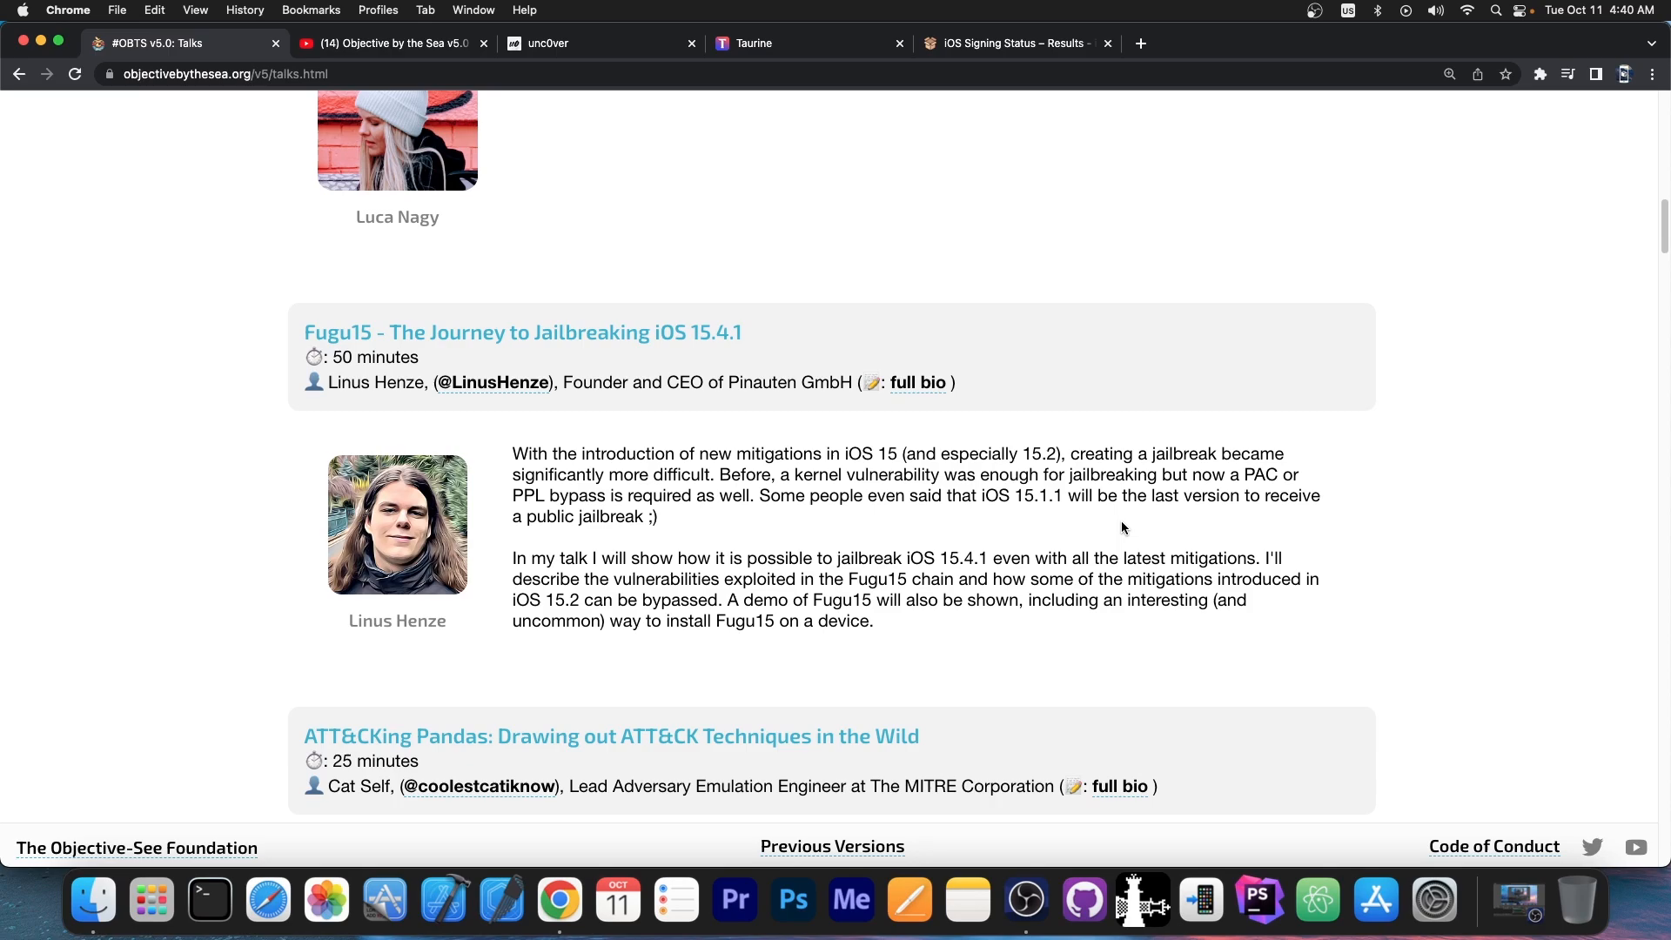
mouse_move(1106, 550)
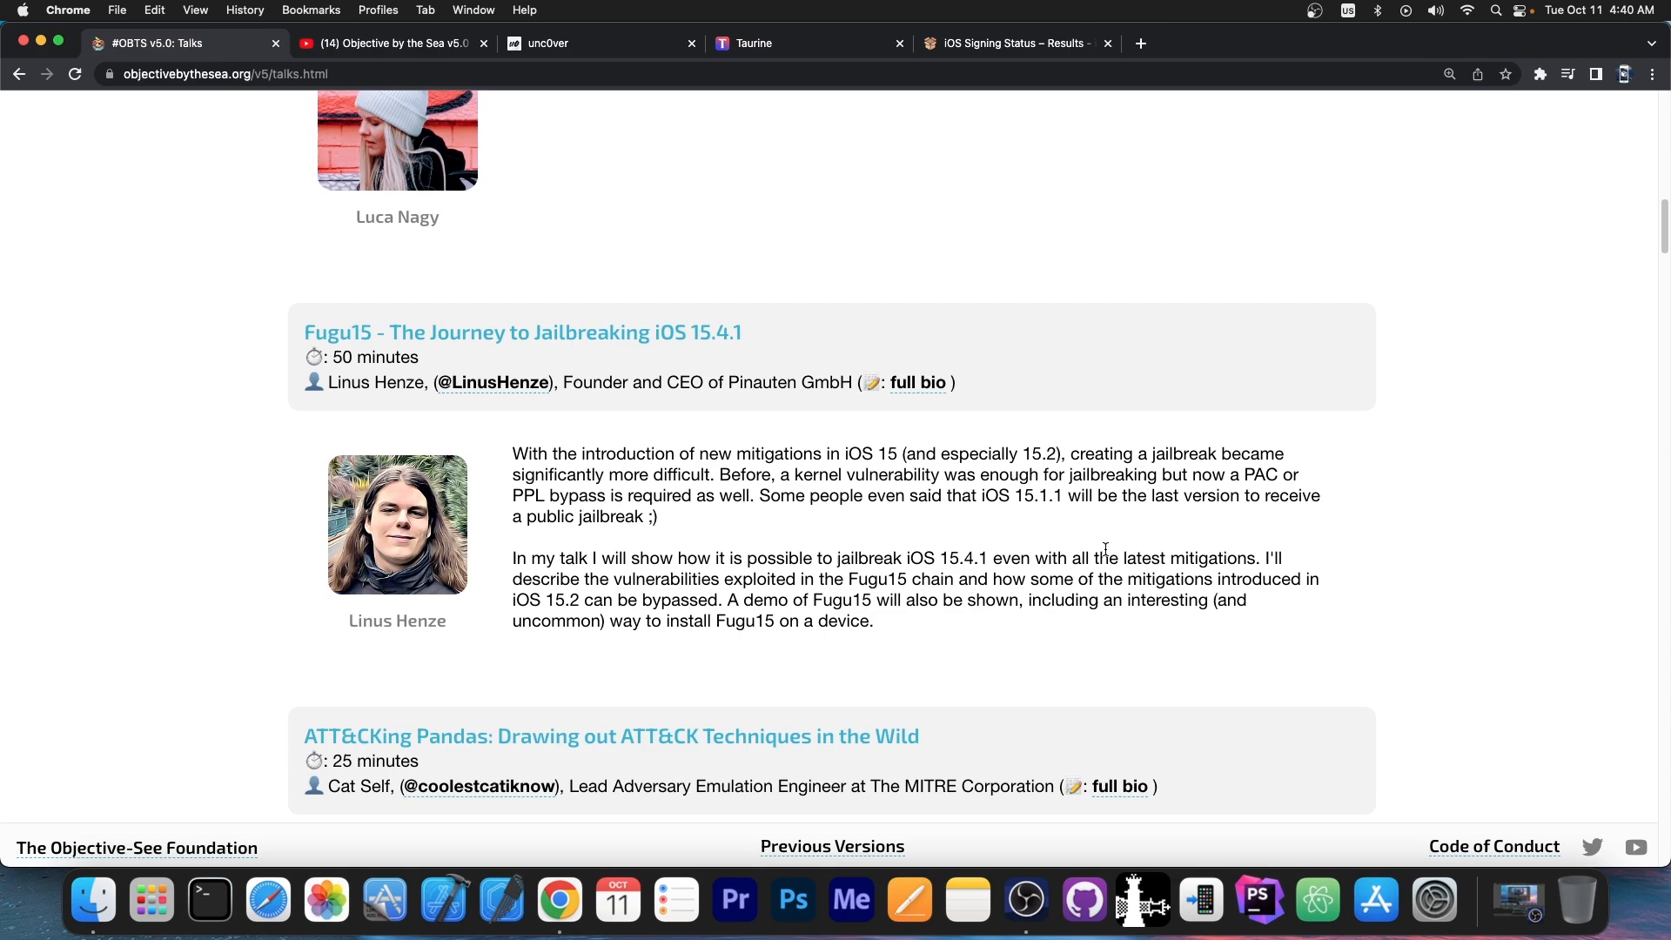
left_click(392, 41)
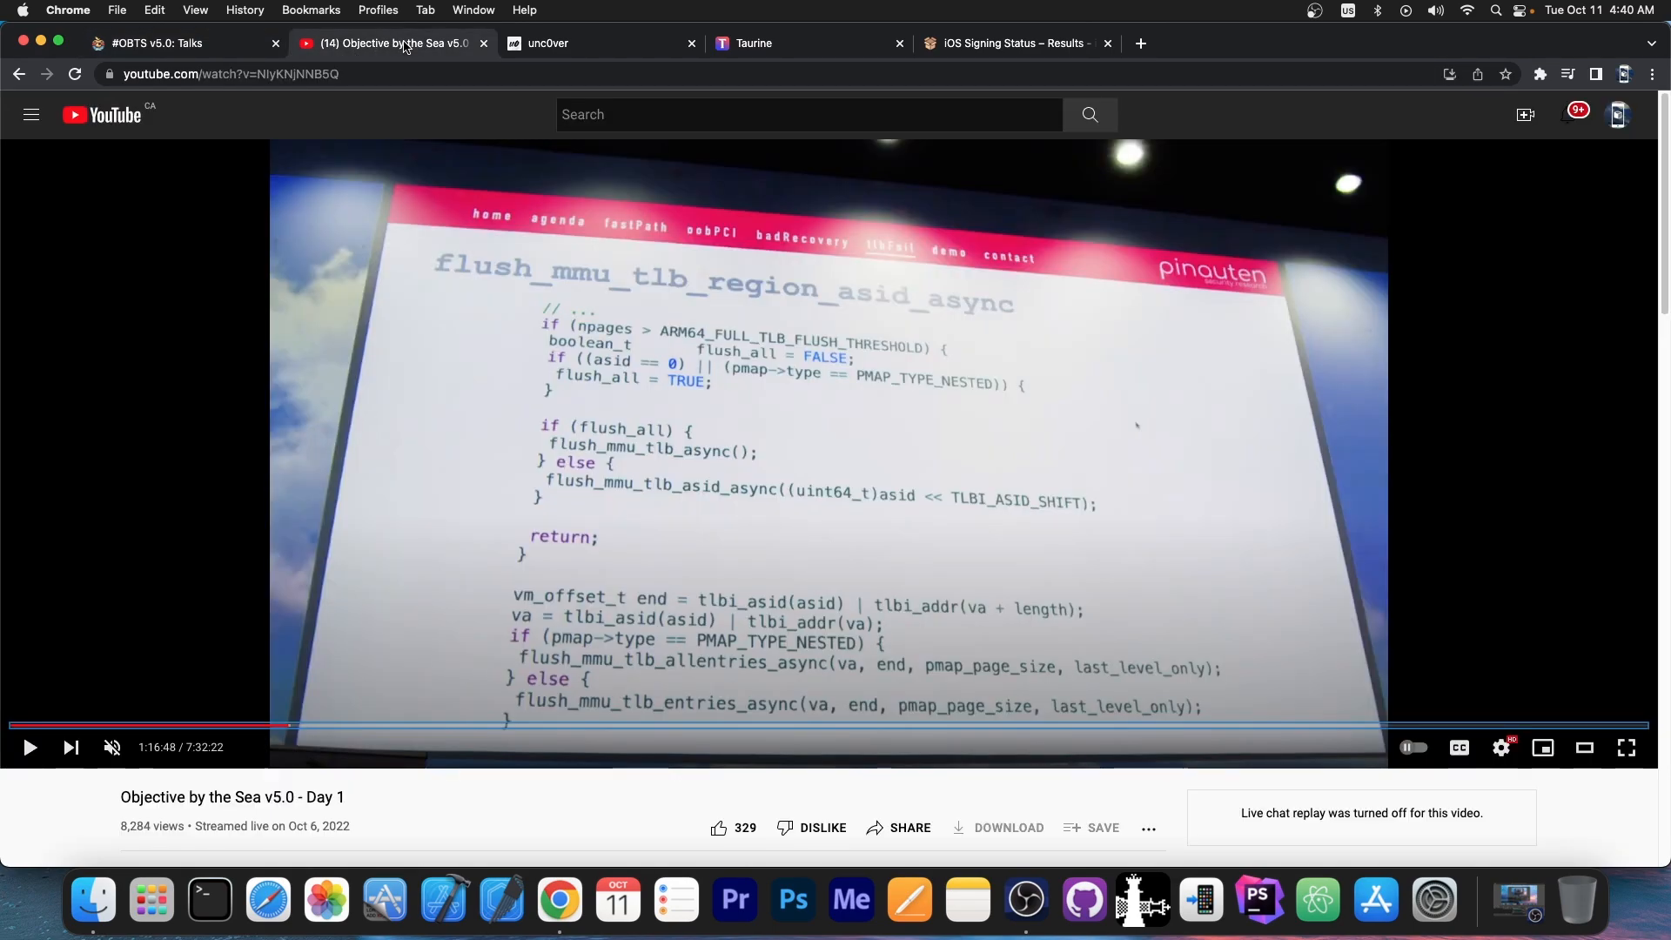
mouse_move(901, 364)
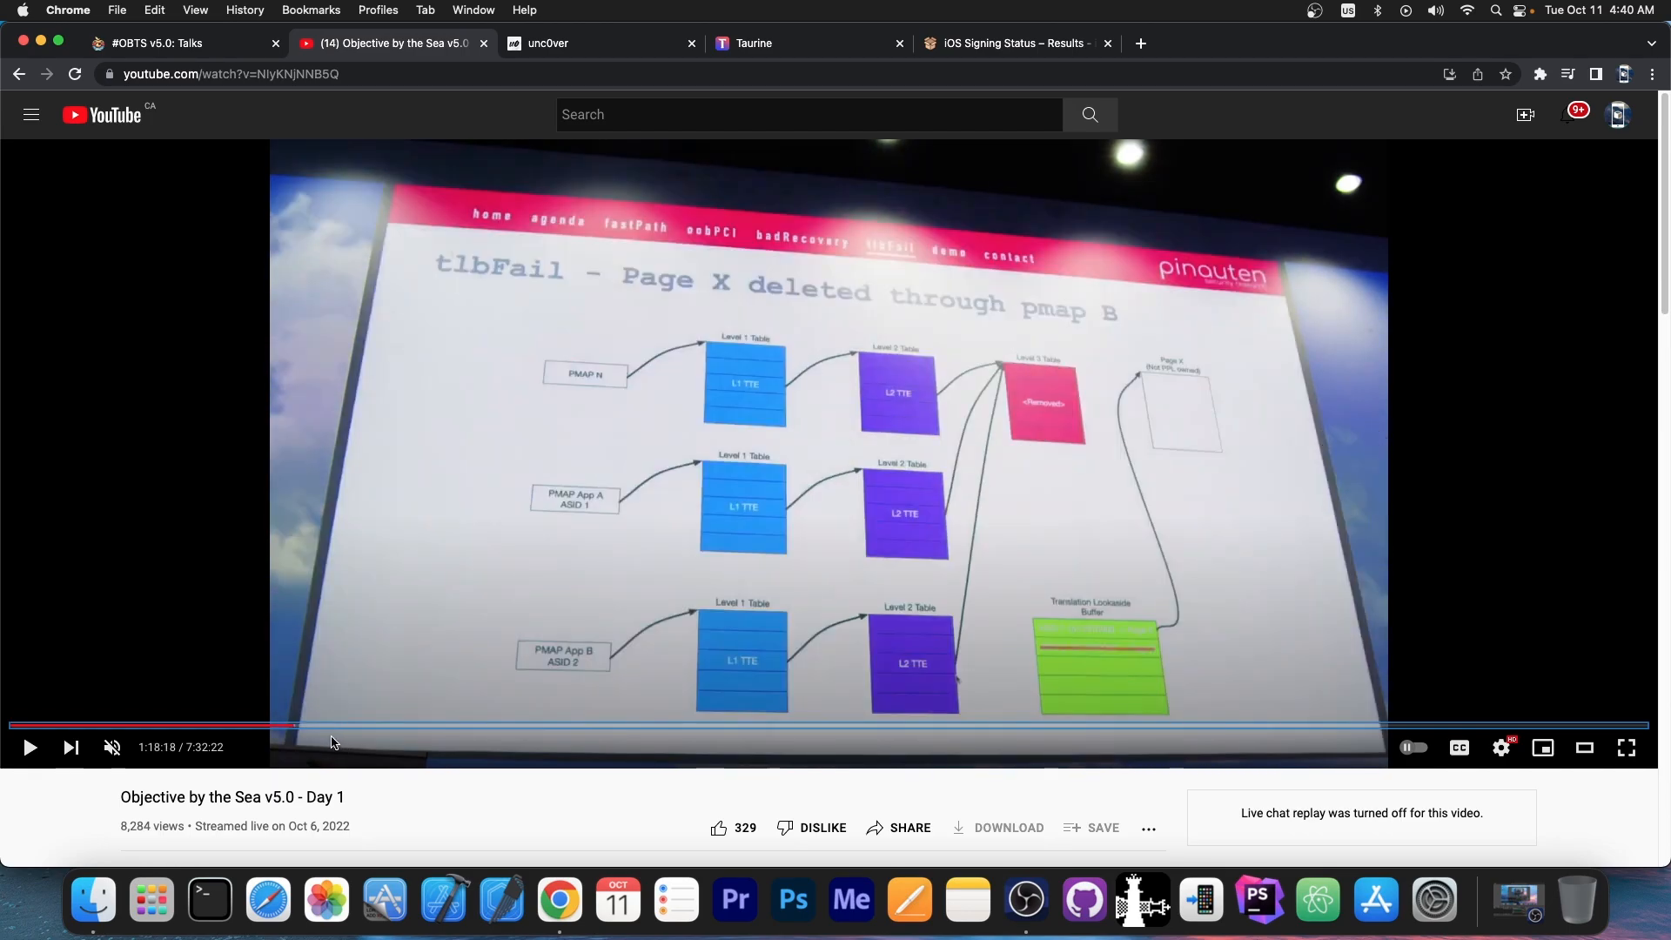
left_click(331, 725)
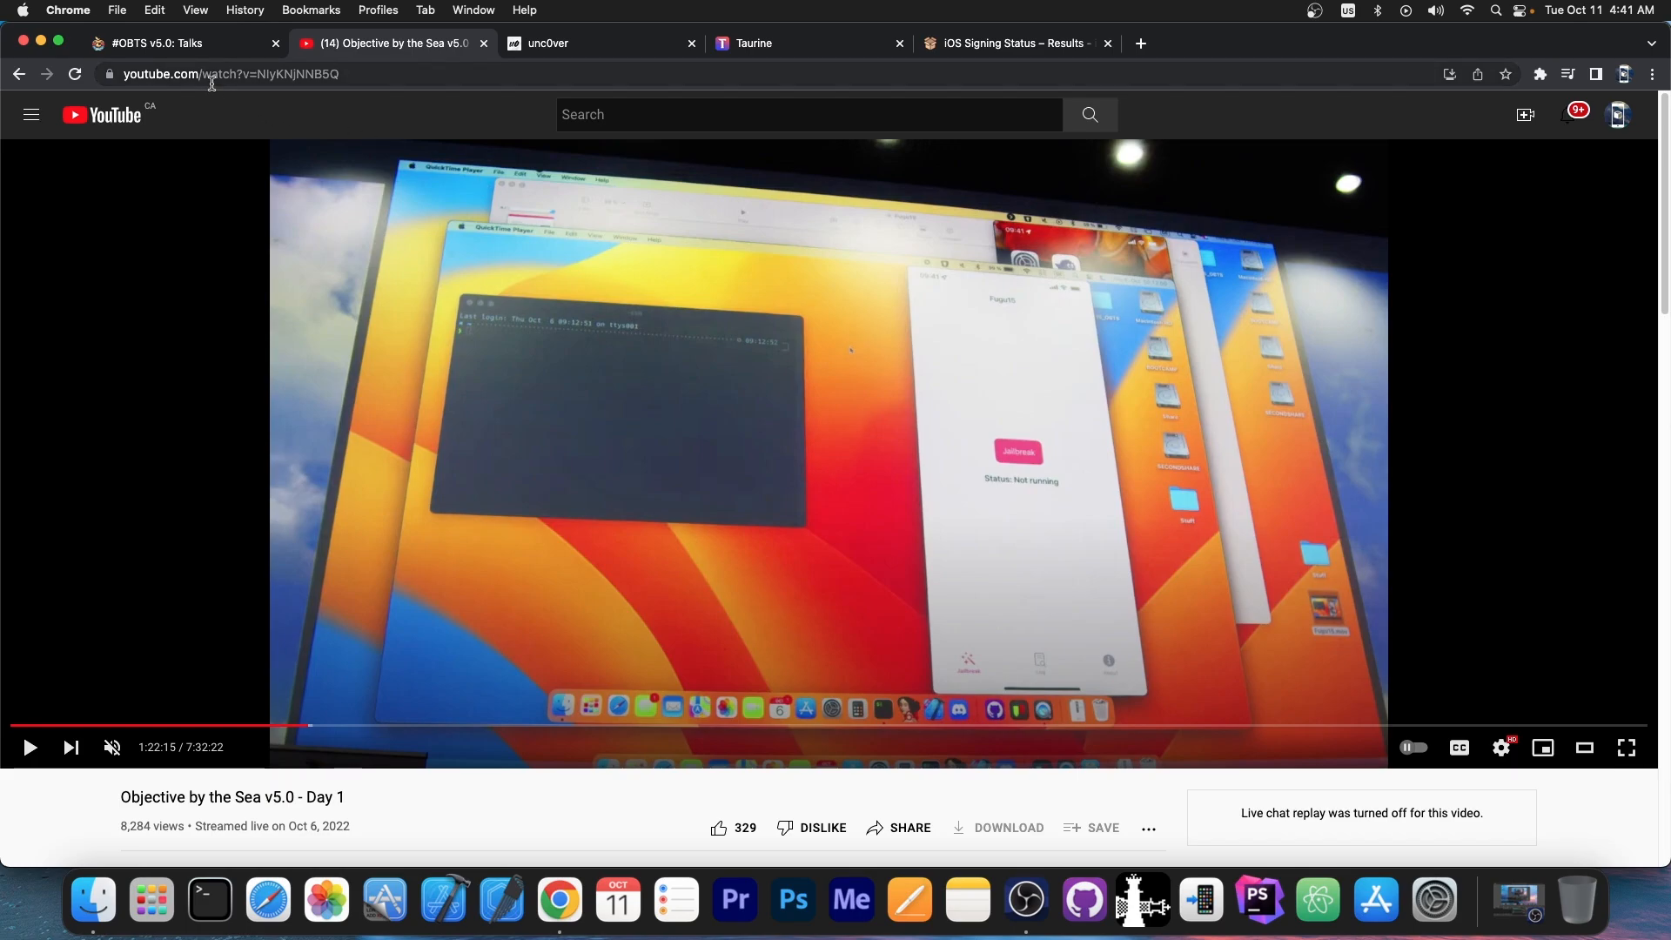
mouse_move(212, 123)
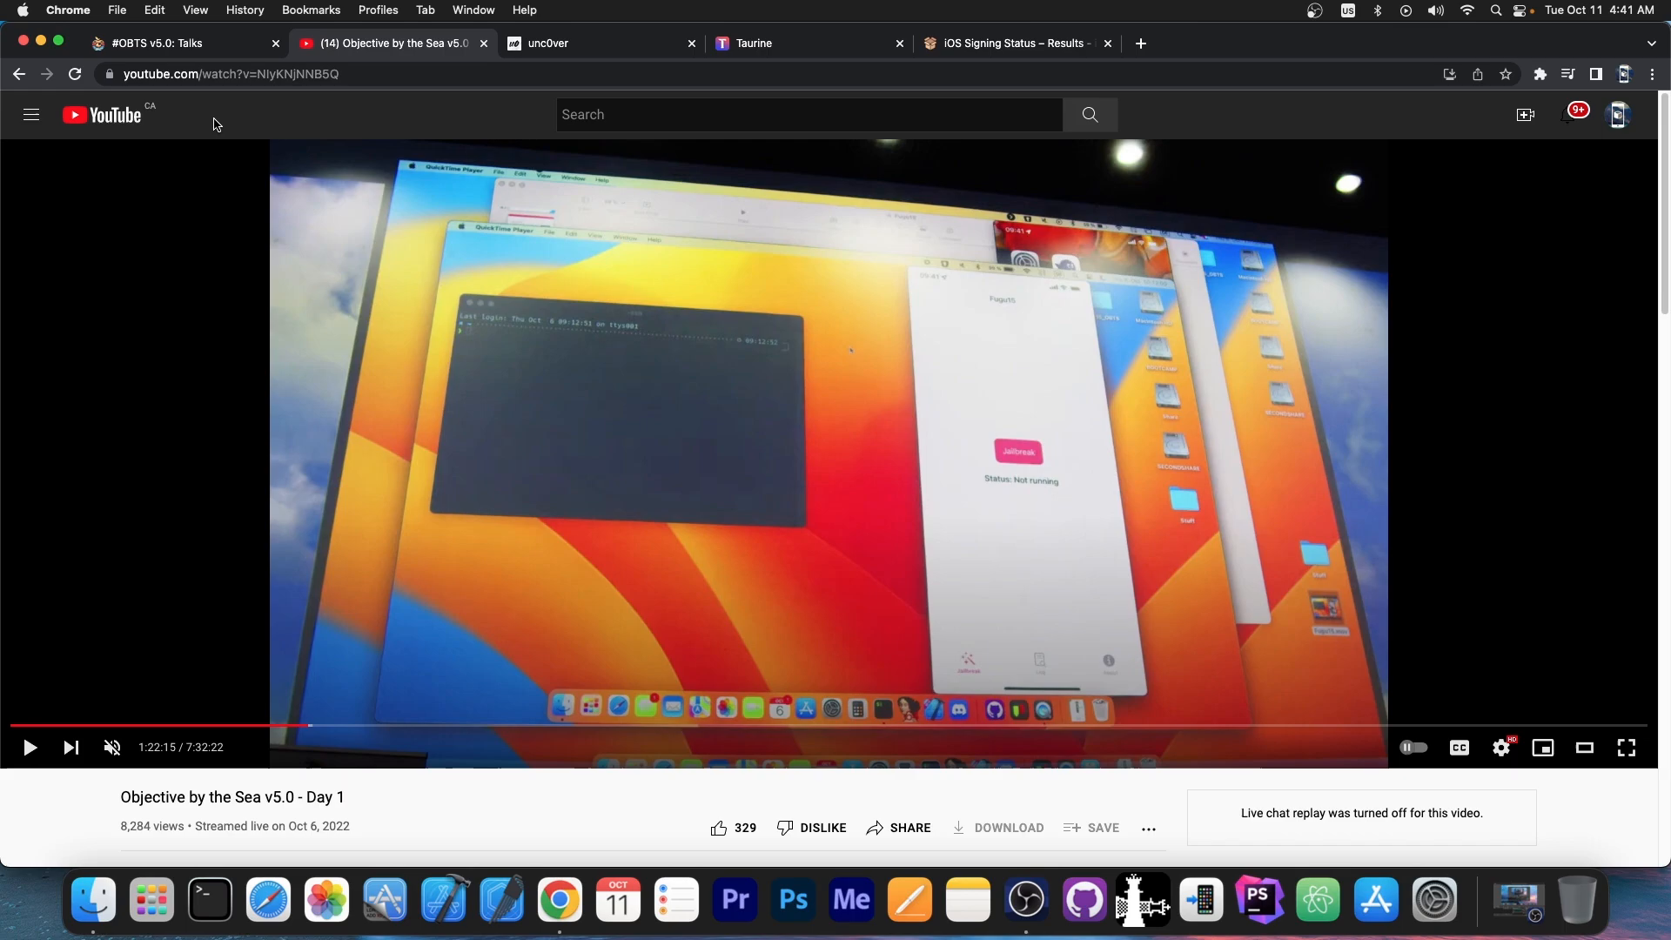
Step: Read the unc0ver site's What's New and About unc0ver sections, then leave the page
left_click(598, 44)
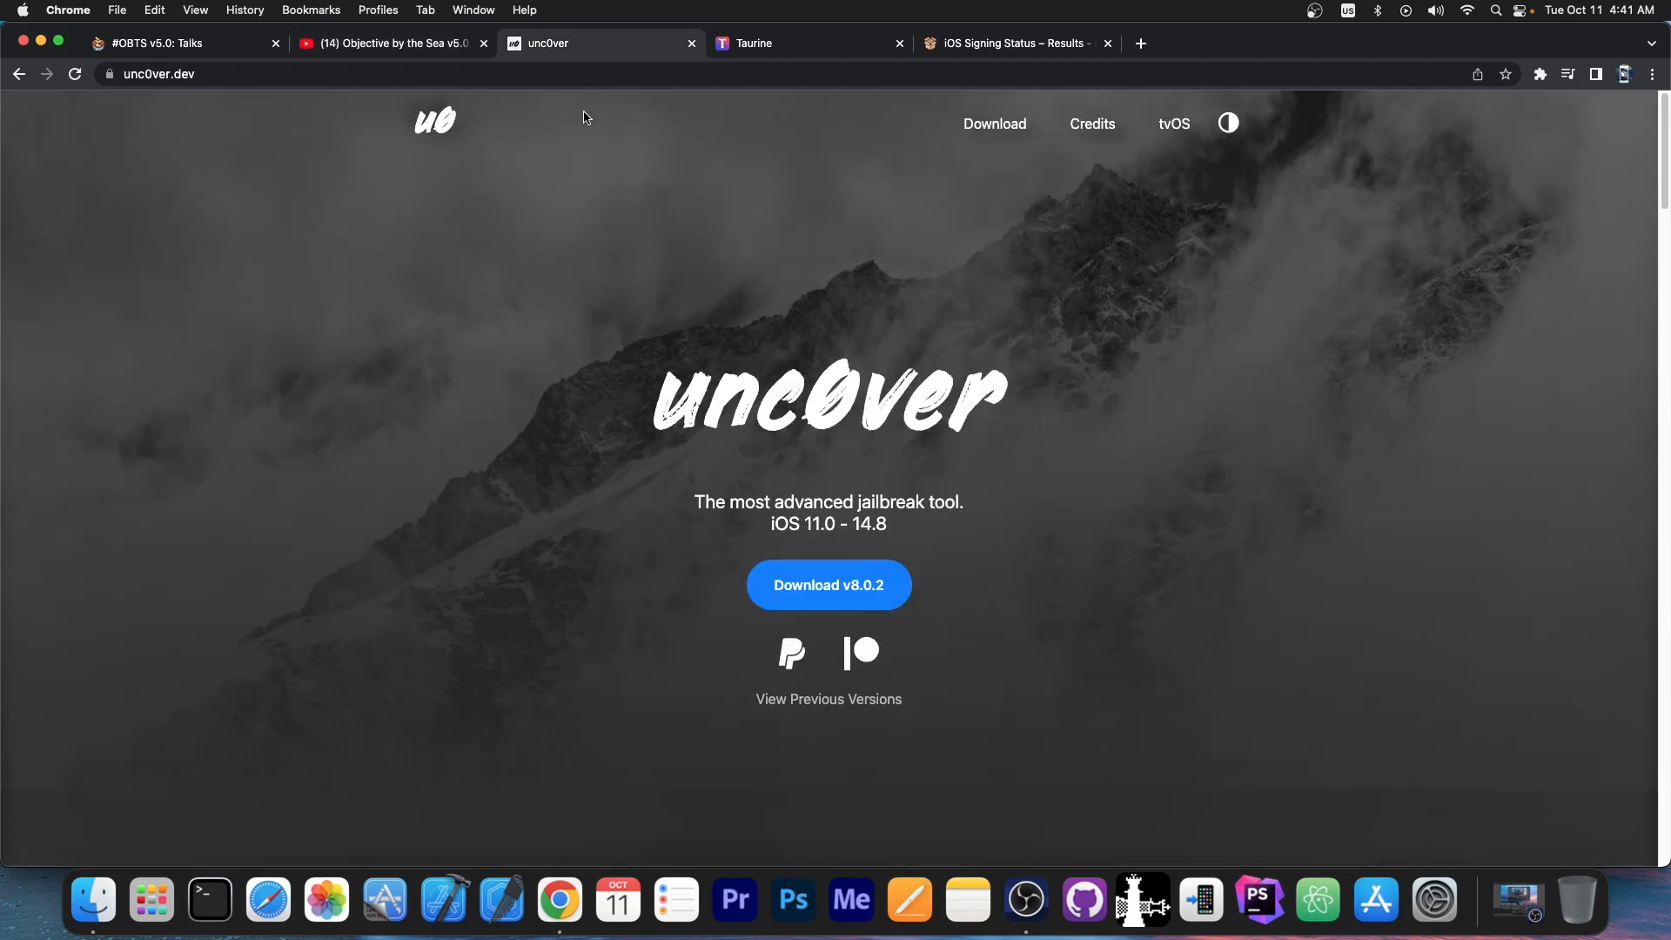
scroll("down", 3)
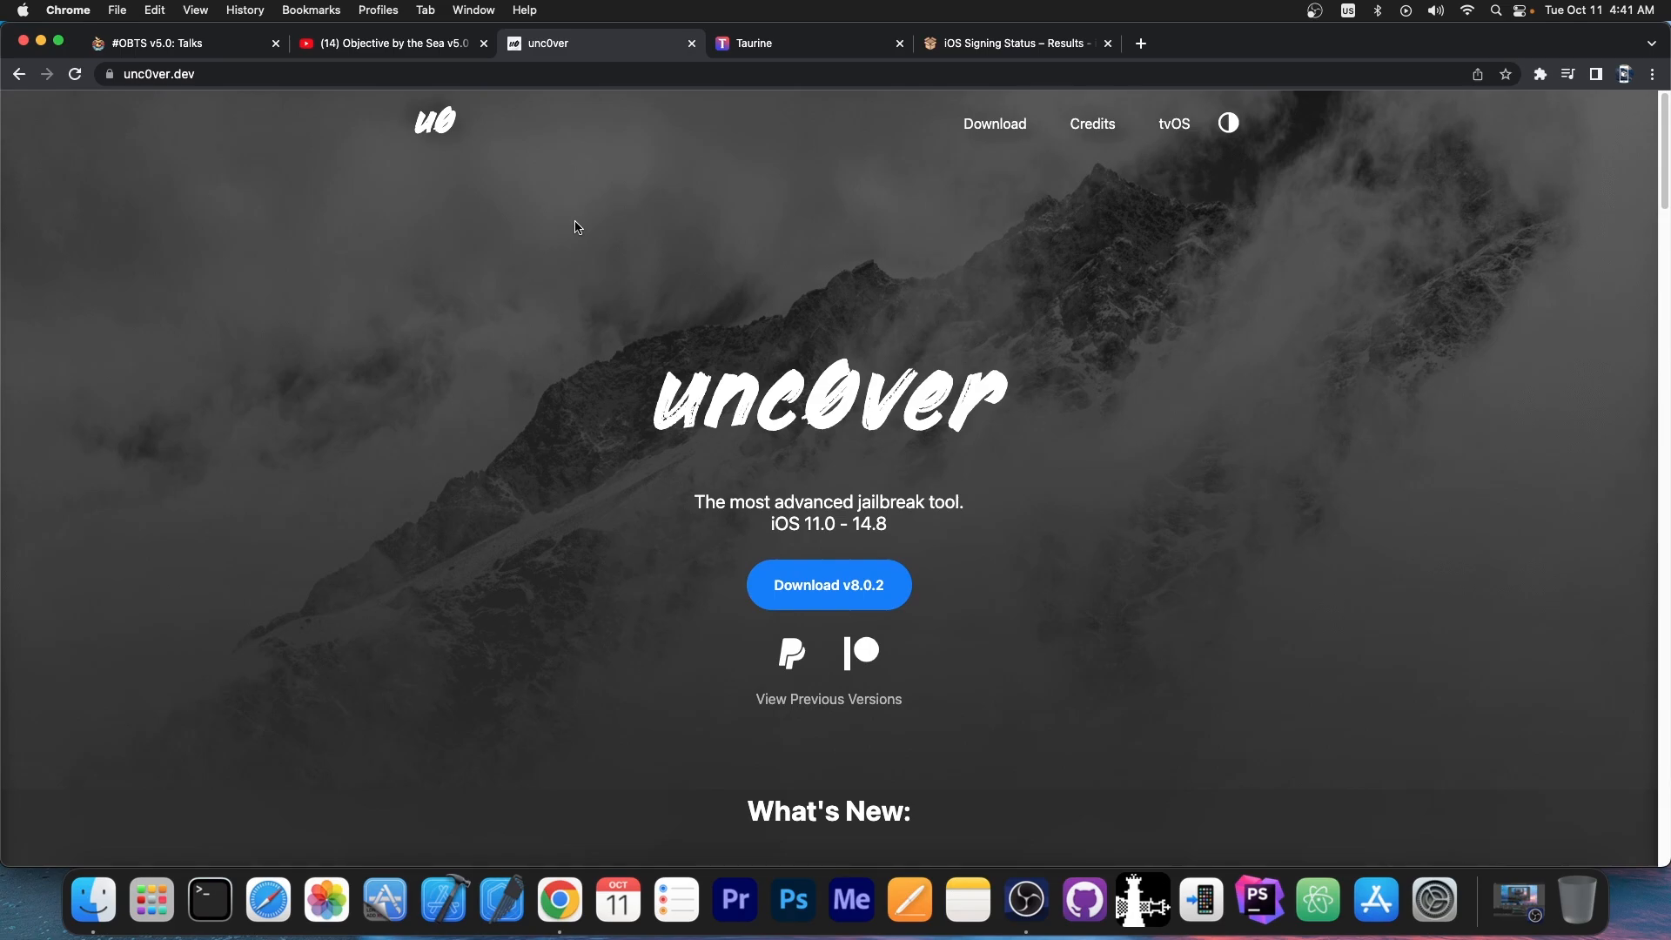
scroll("down", 3)
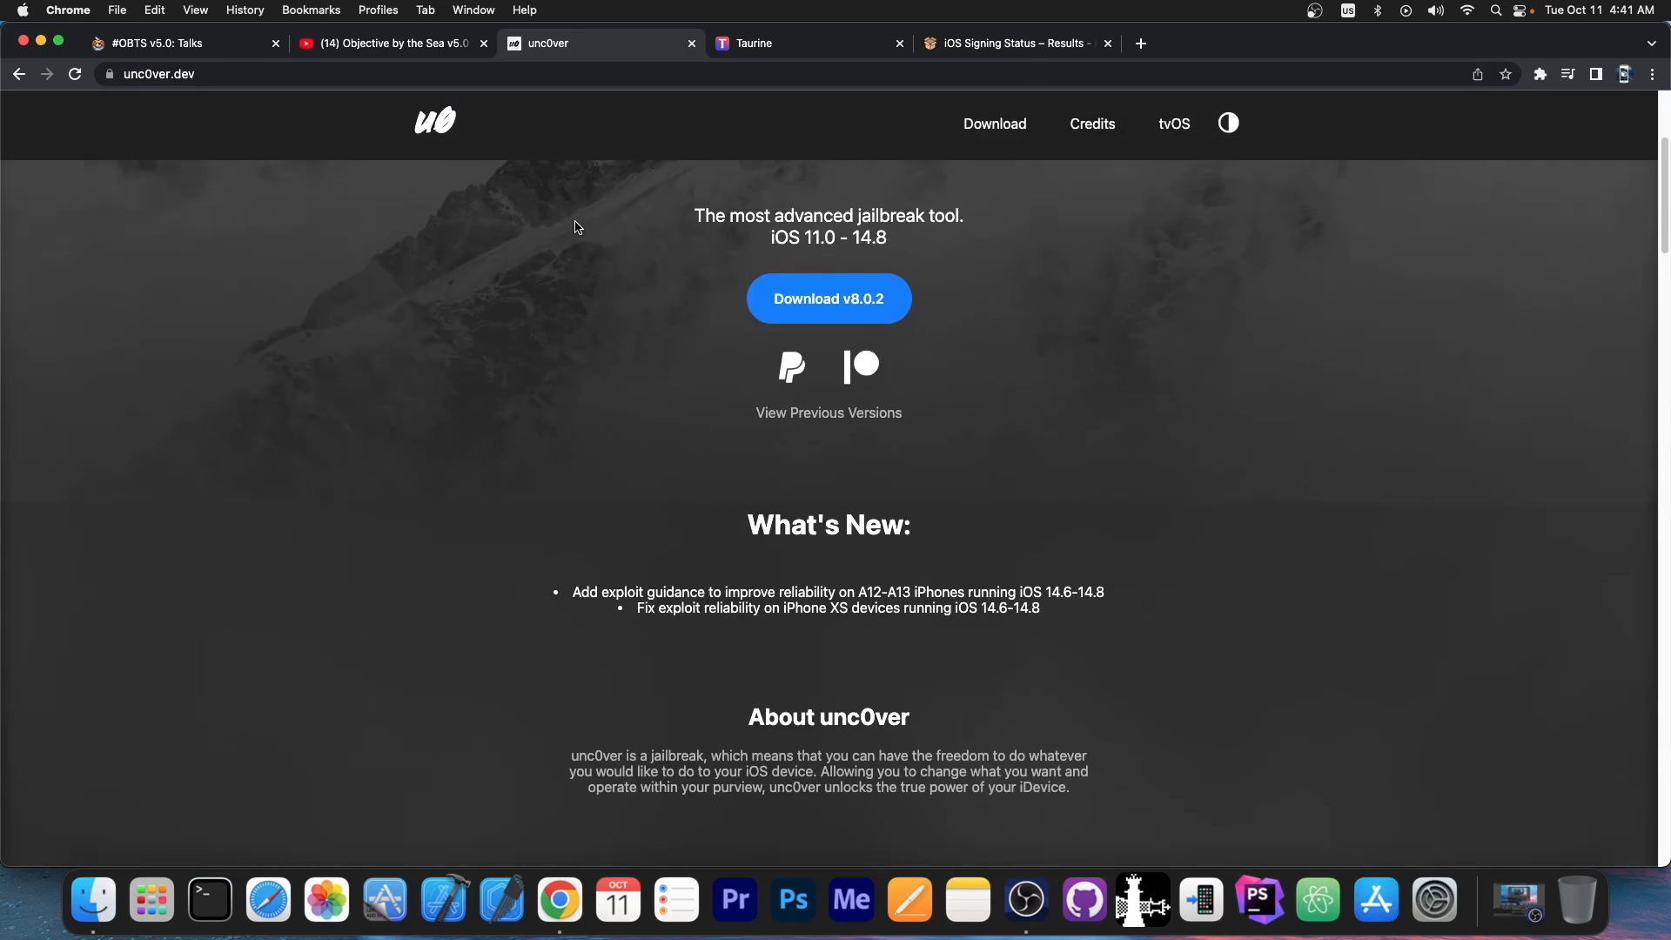
scroll("up", 3)
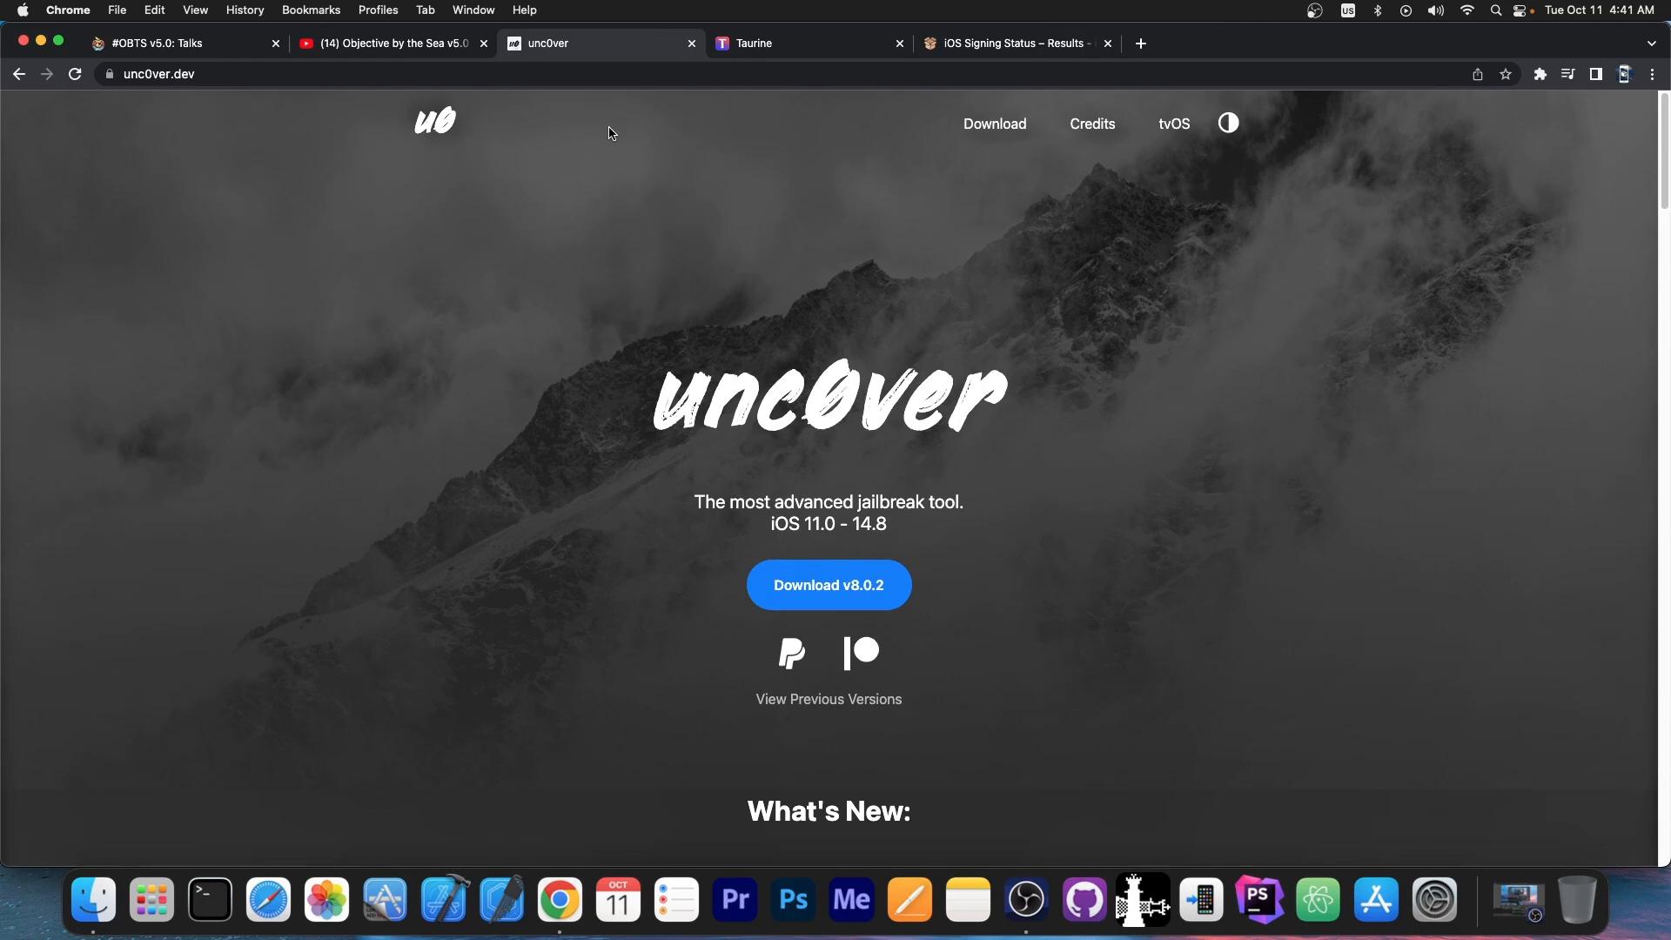
left_click(170, 42)
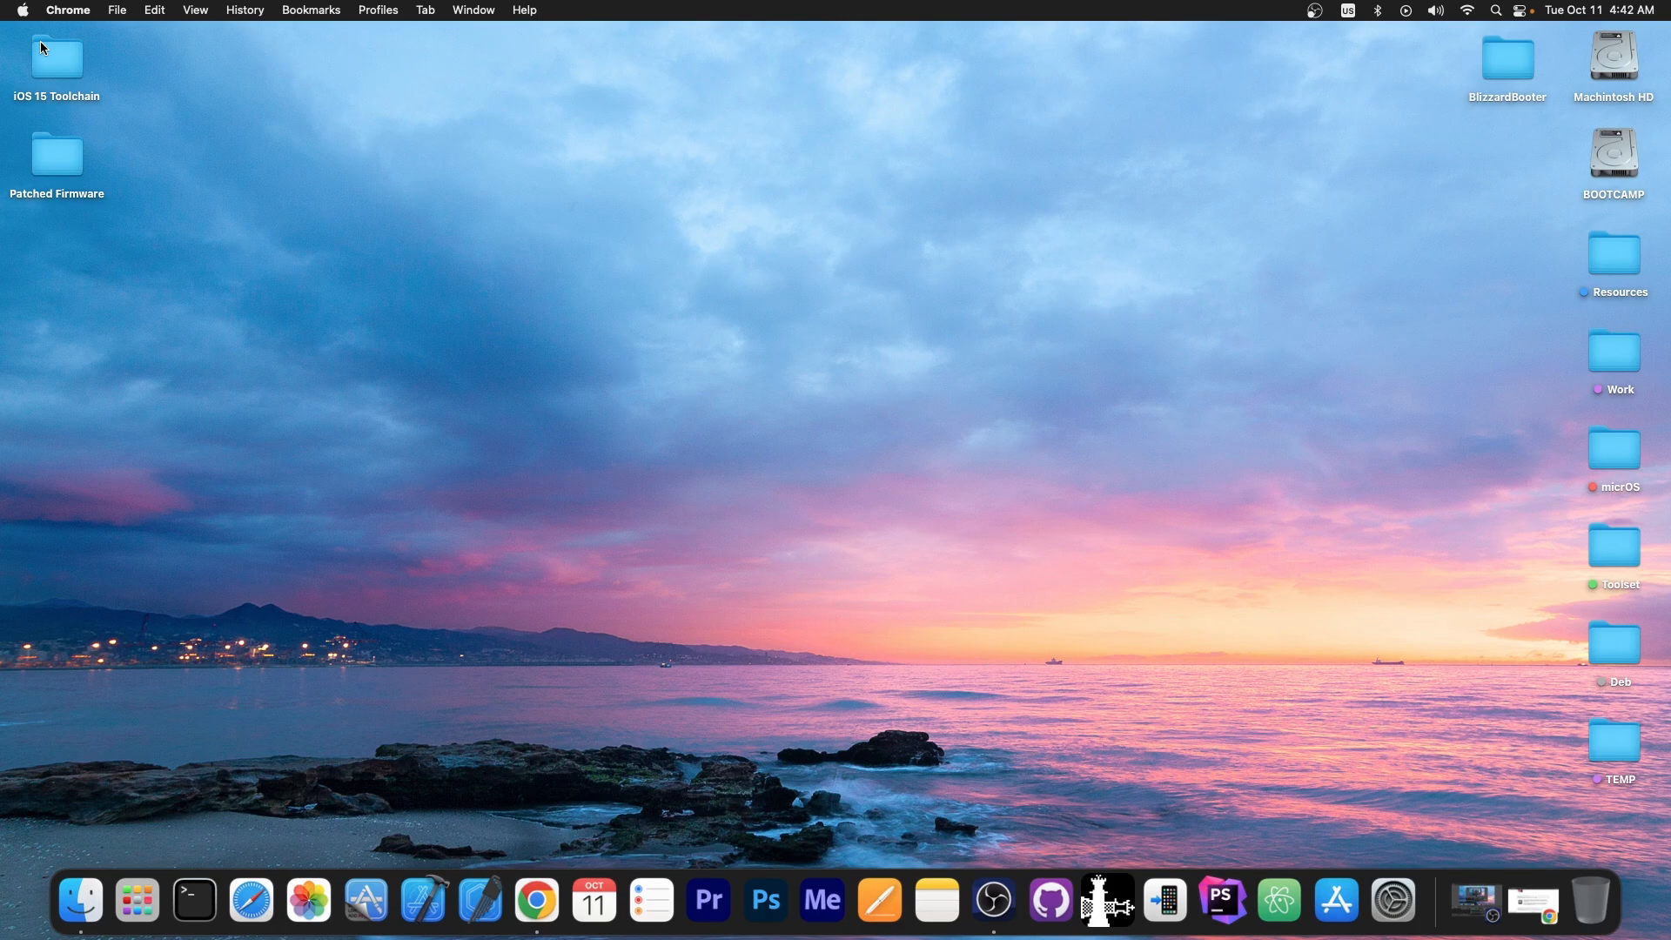
mouse_move(790, 421)
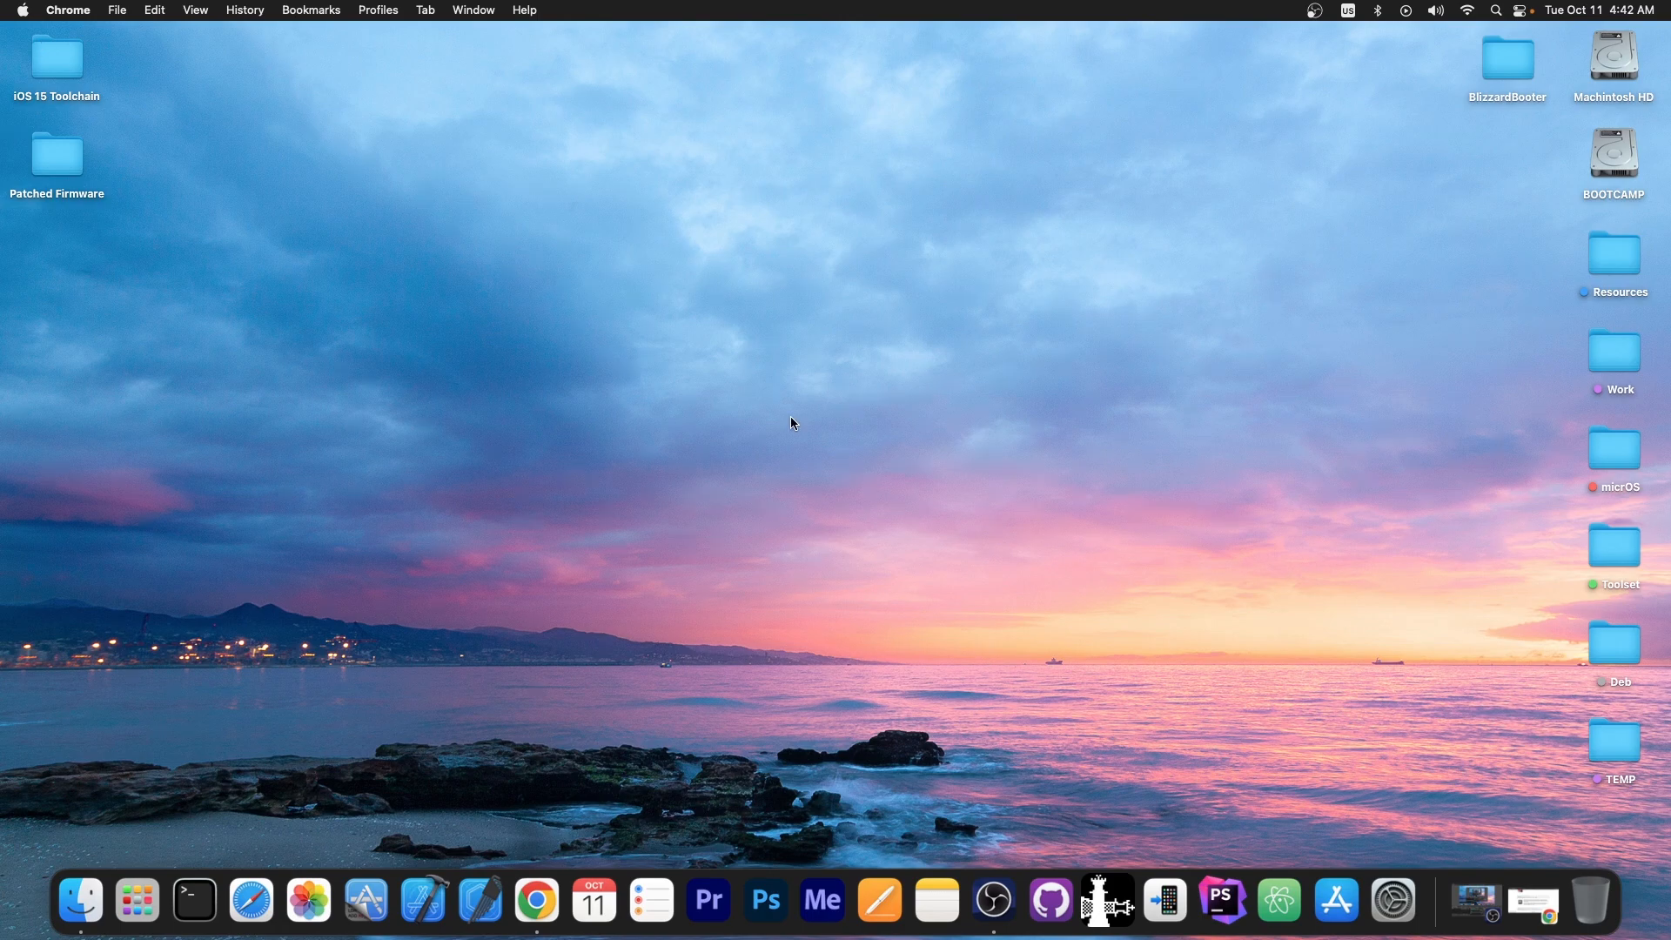
mouse_move(1000, 414)
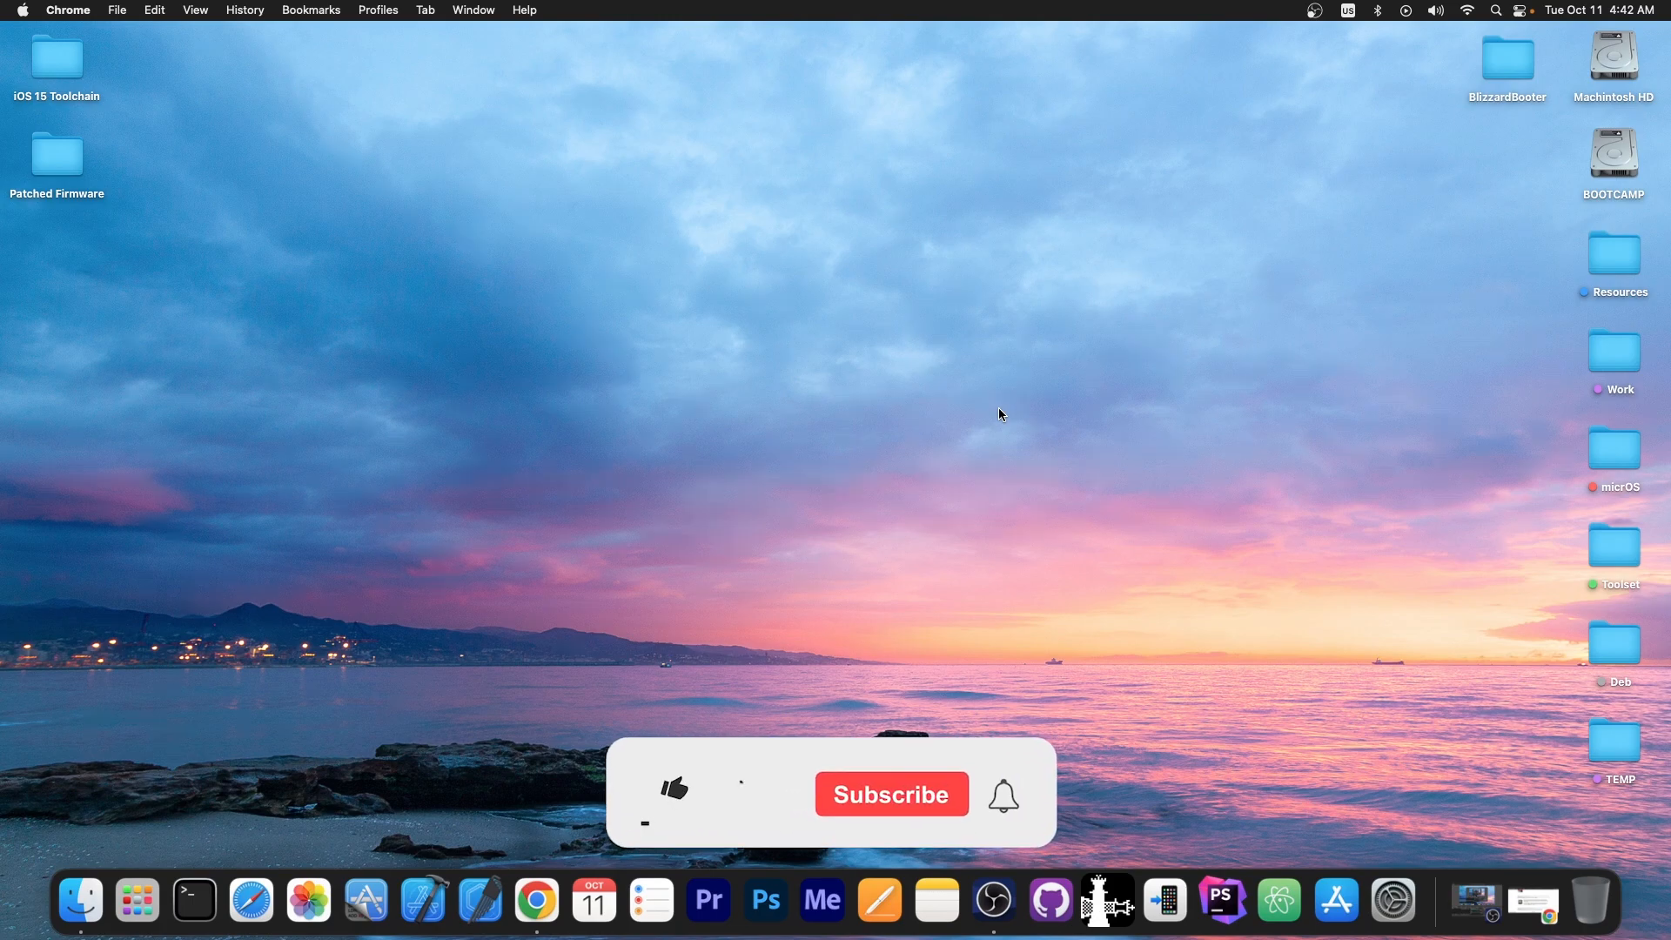
left_click(672, 794)
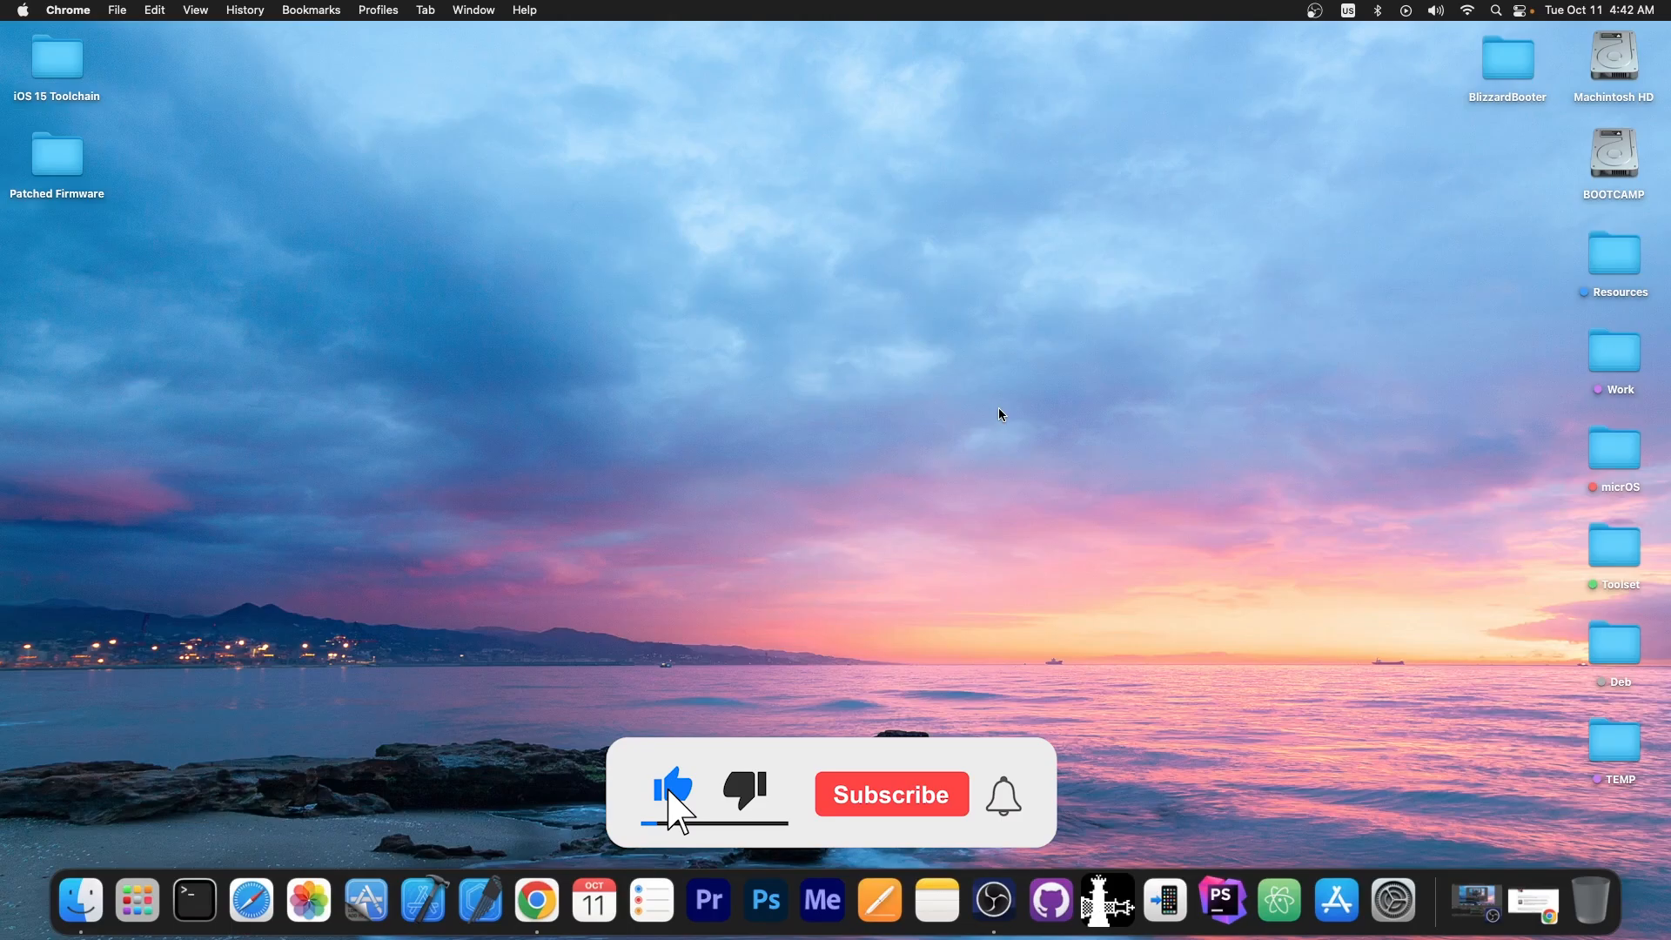
left_click(890, 794)
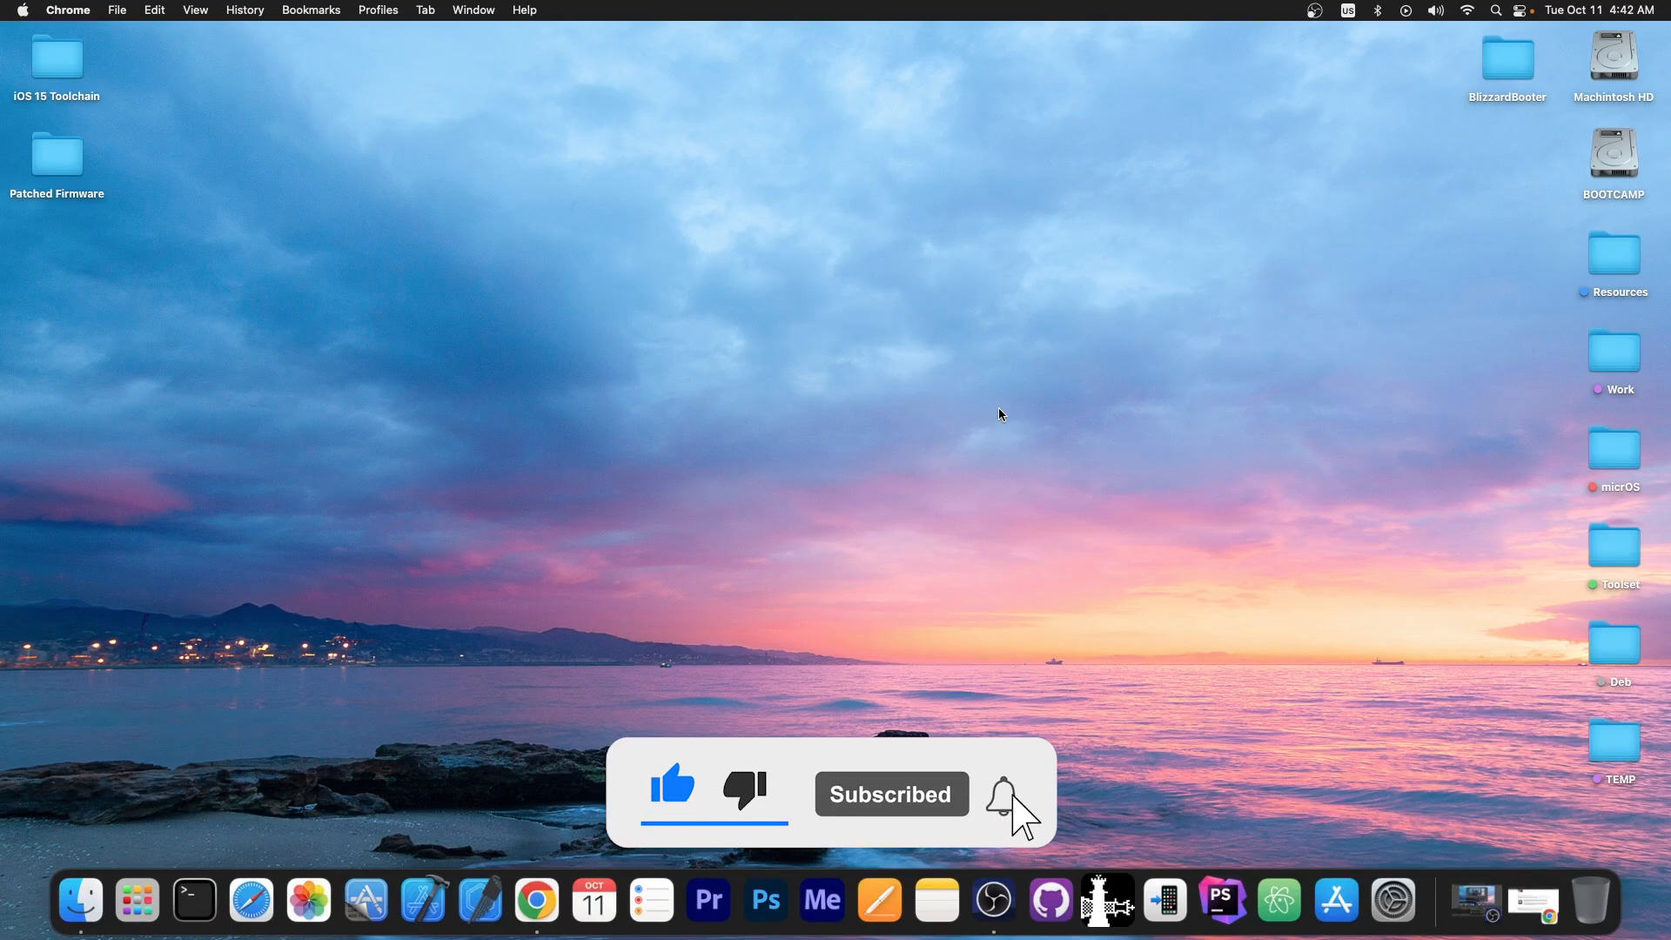
left_click(999, 794)
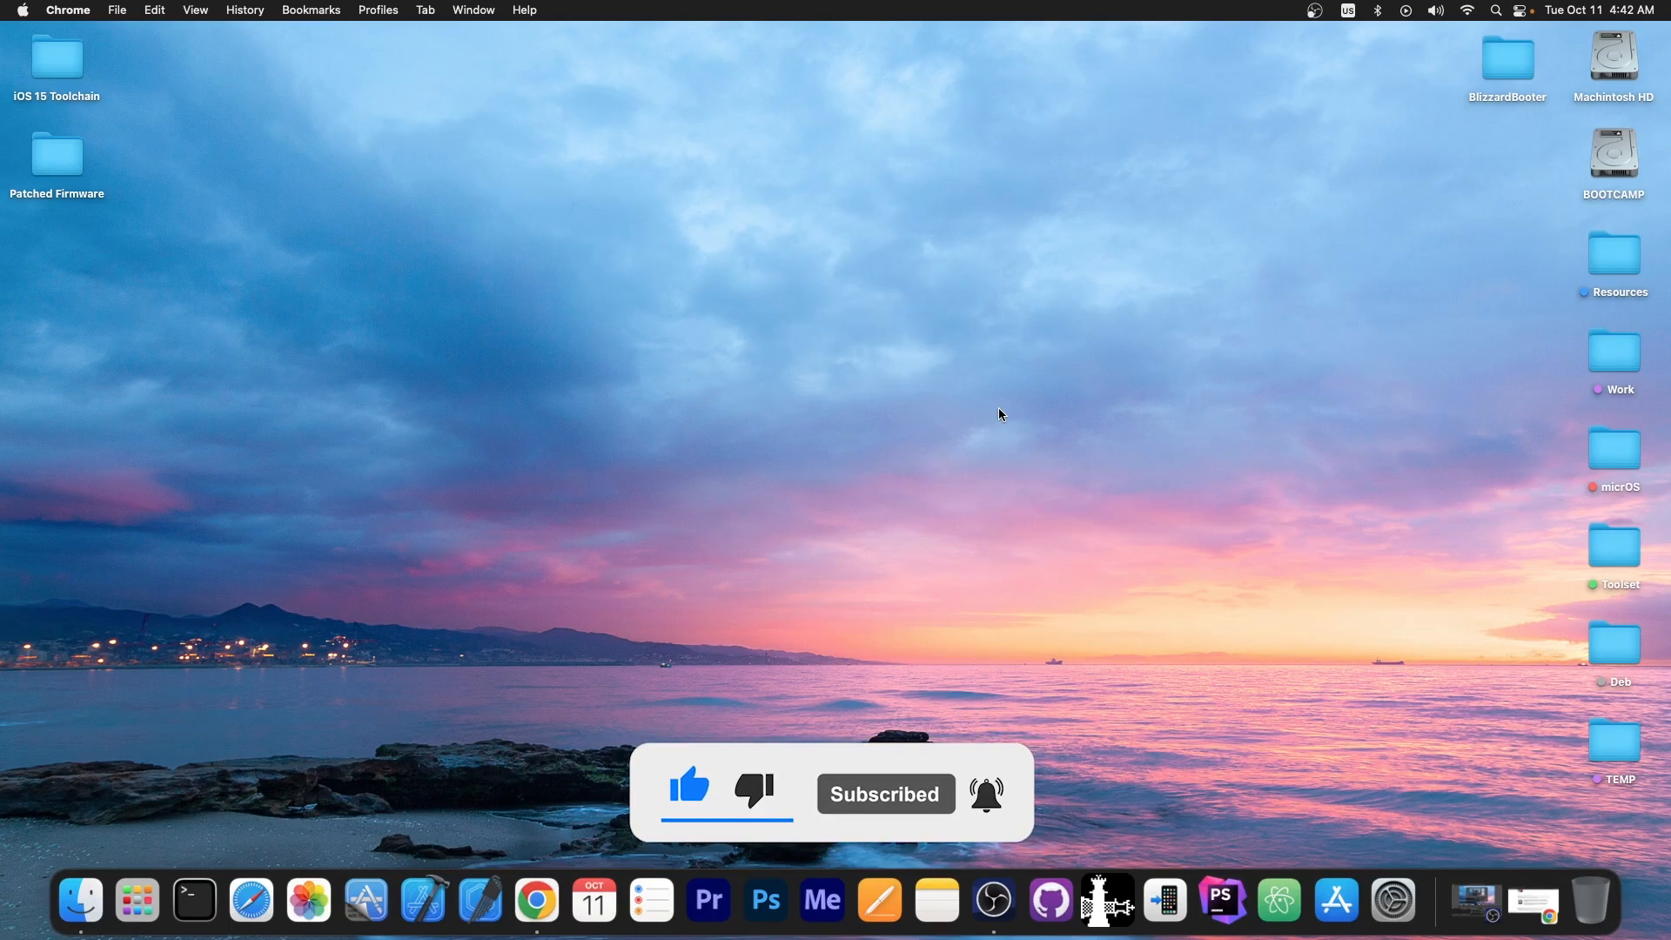